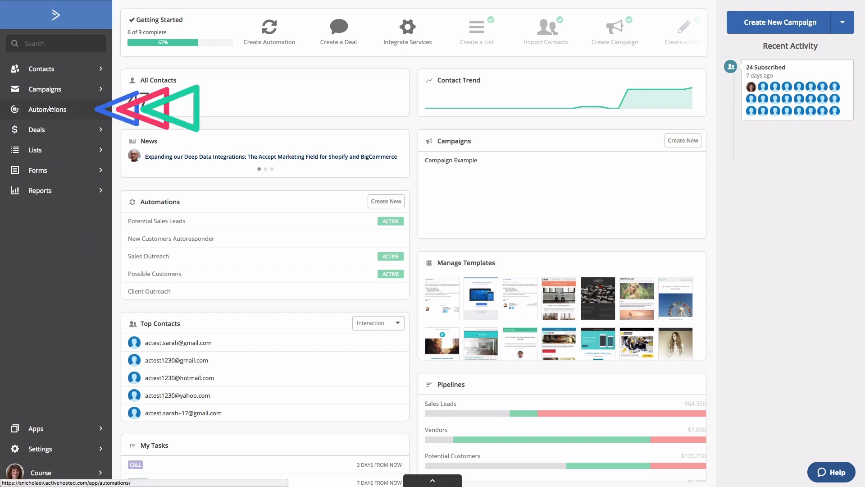
# - Start a new automation from the Automations section to see the recipe templates
pyautogui.click(51, 108)
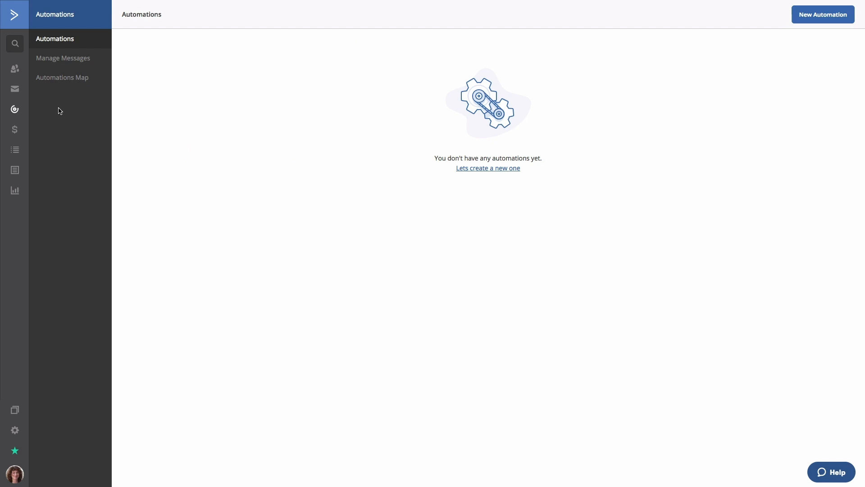
pyautogui.click(823, 15)
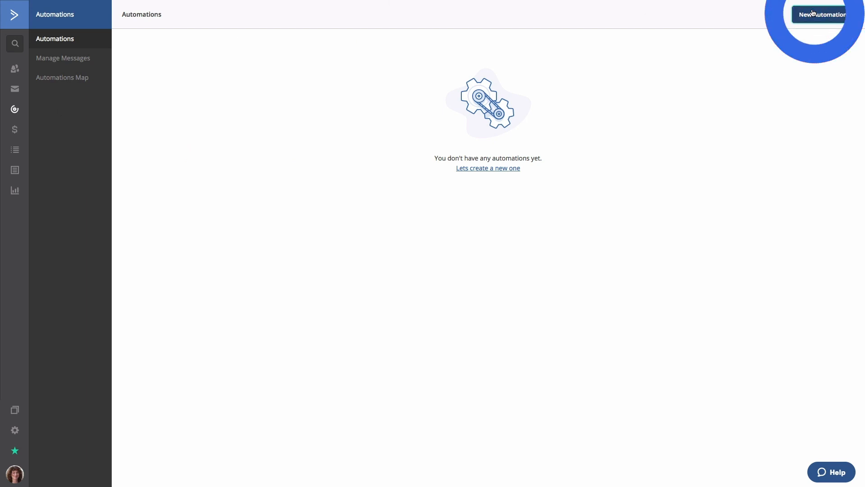
pyautogui.click(822, 14)
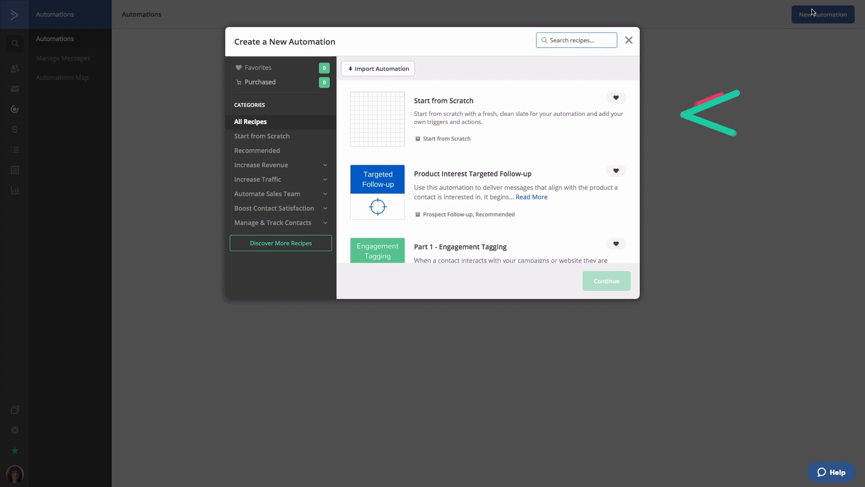
pyautogui.moveTo(528, 108)
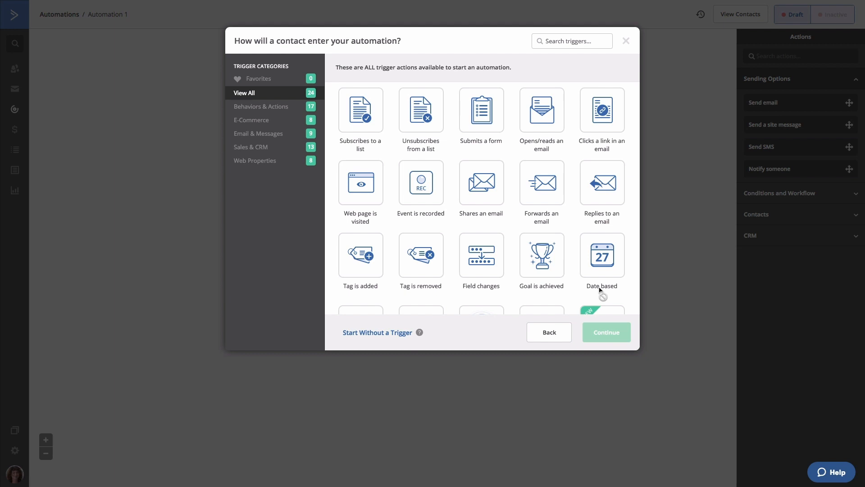
# - Add a 'Submits a form' start trigger for the 'Subscribers from website' form
pyautogui.click(481, 110)
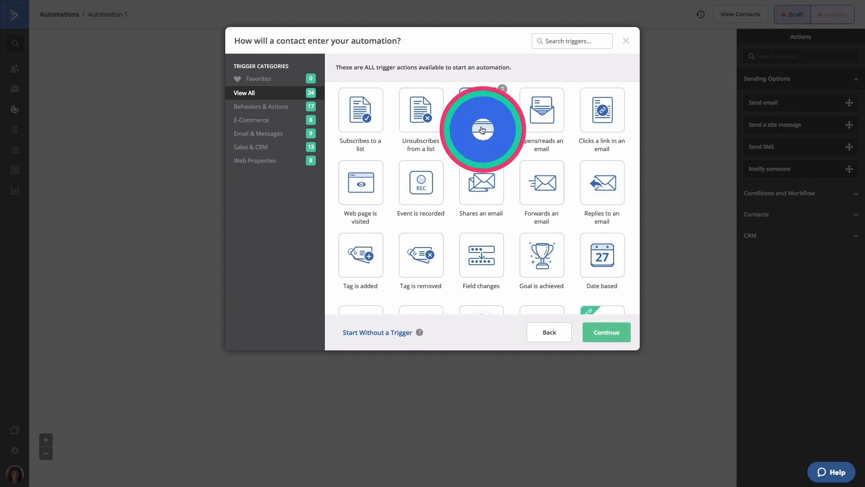
pyautogui.click(606, 332)
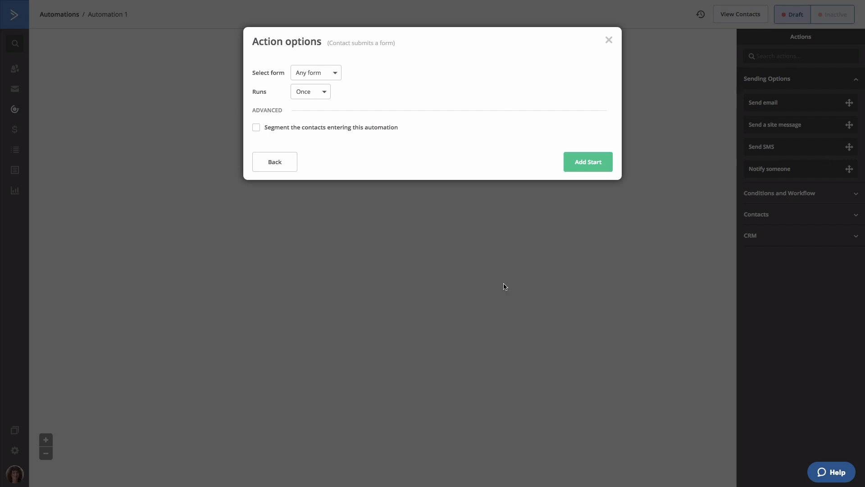
pyautogui.click(315, 72)
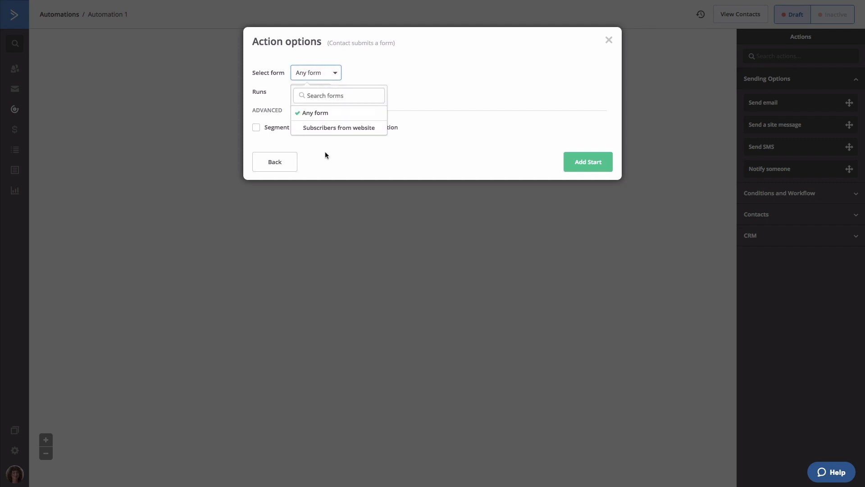
pyautogui.click(339, 127)
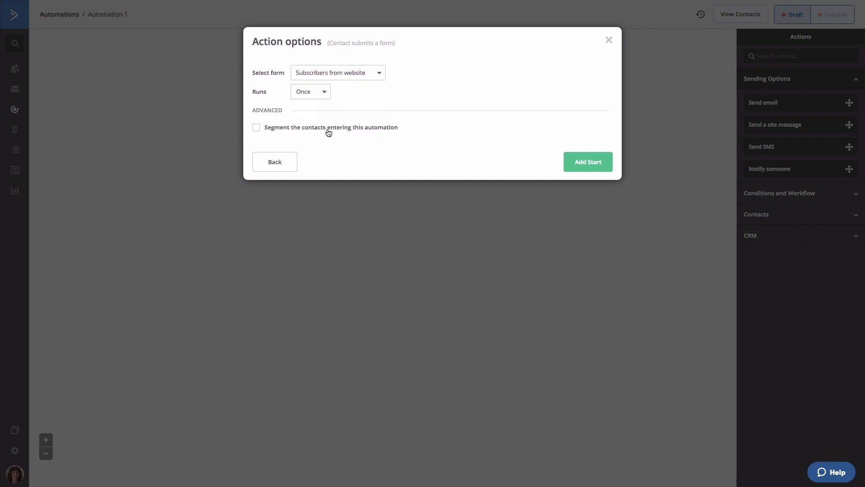
pyautogui.moveTo(342, 108)
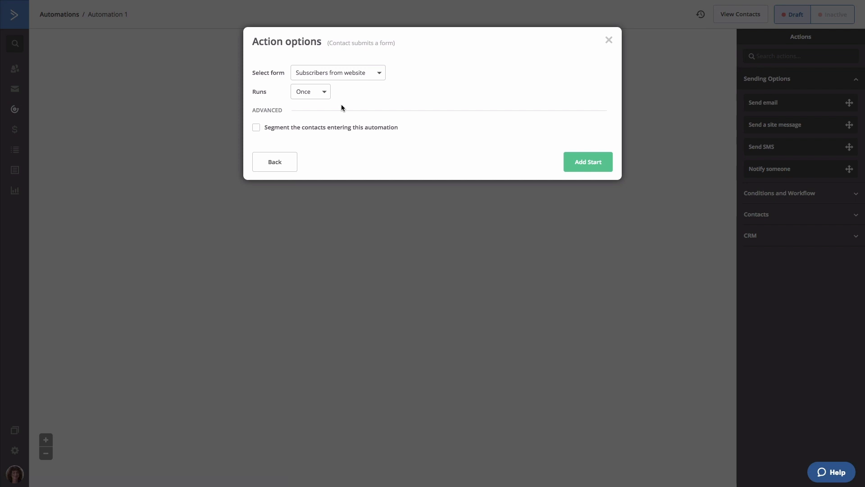
pyautogui.moveTo(310, 92)
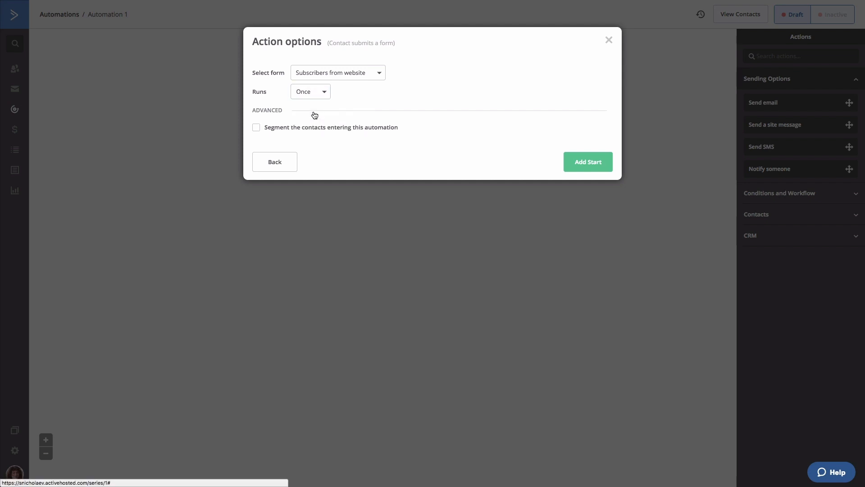
pyautogui.moveTo(408, 96)
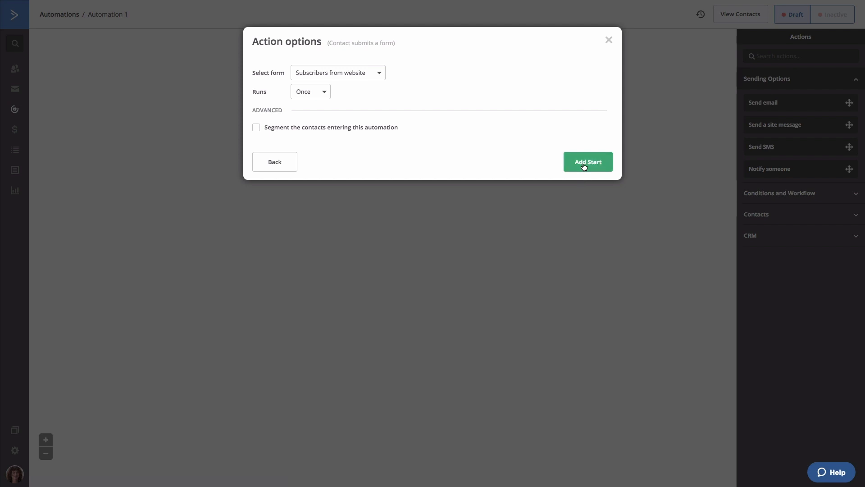
pyautogui.click(587, 162)
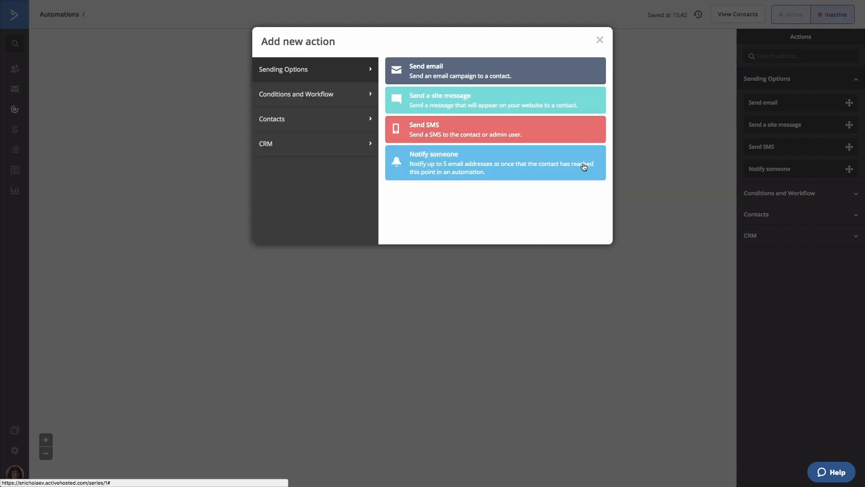
pyautogui.moveTo(556, 130)
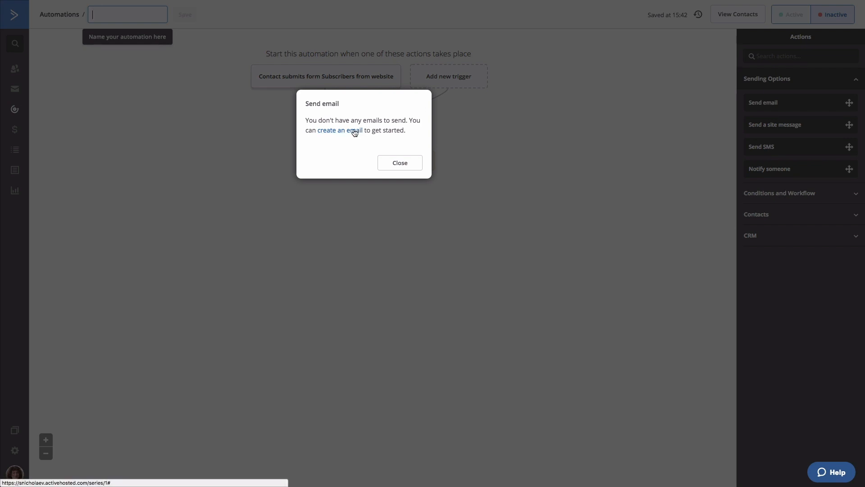
# - Add a Send email action and create a new email called 'Welcome email'
pyautogui.click(337, 131)
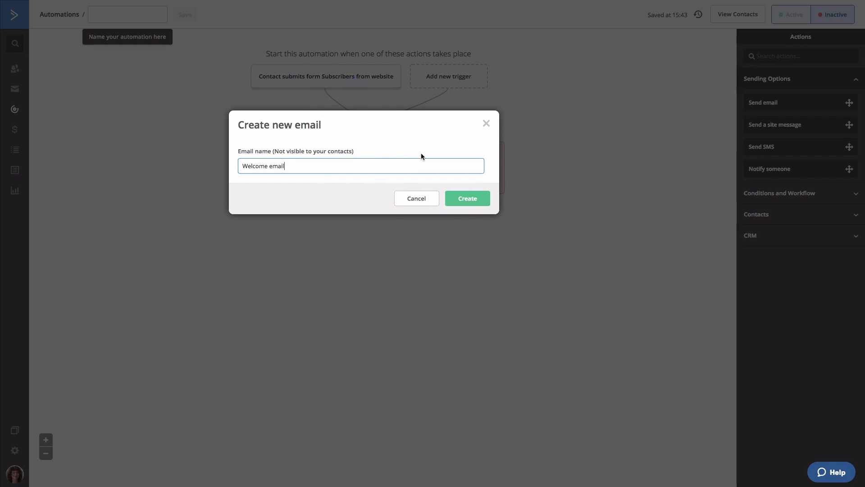
pyautogui.click(466, 198)
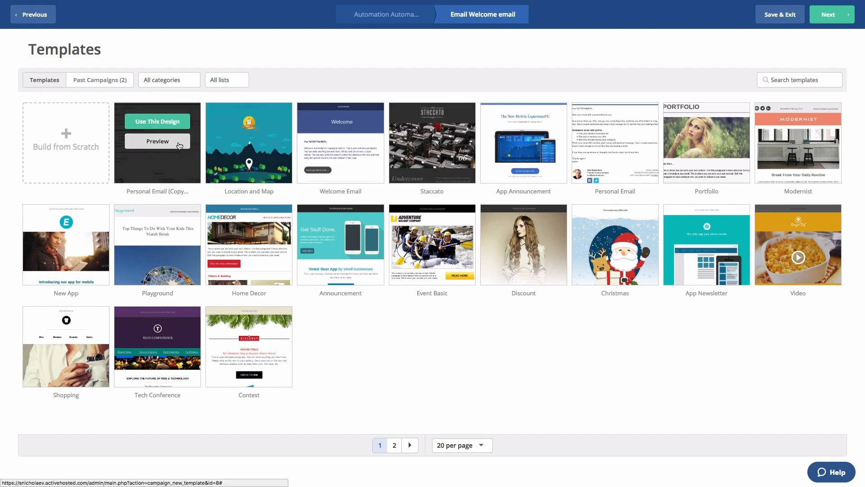
# - Apply the Personal Email template with subject 'Welcome here's what to expect...'
pyautogui.click(157, 121)
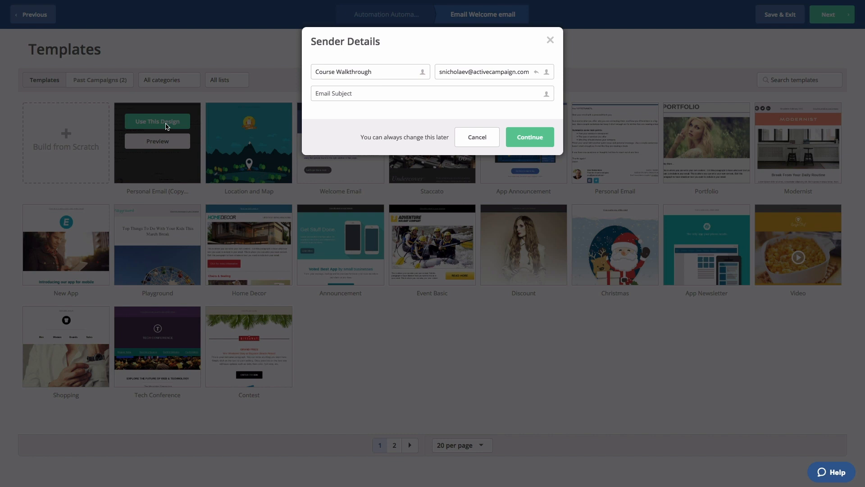
pyautogui.moveTo(460, 66)
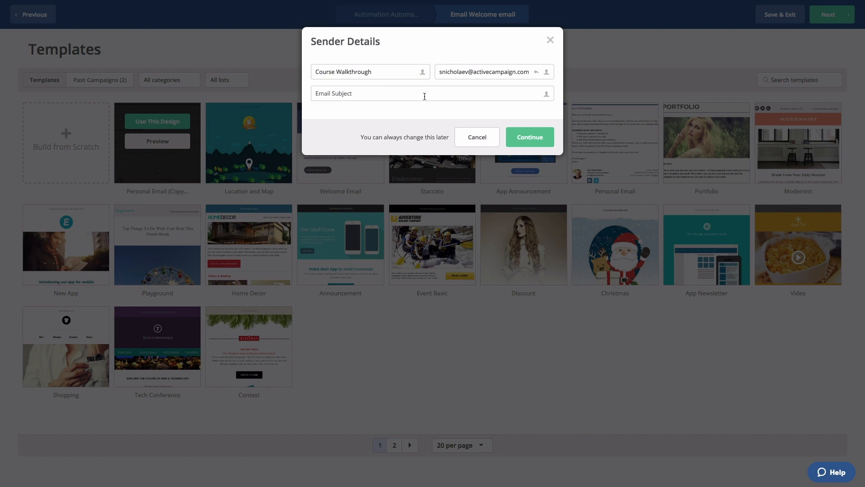
pyautogui.write("Welcome here's what to expect...")
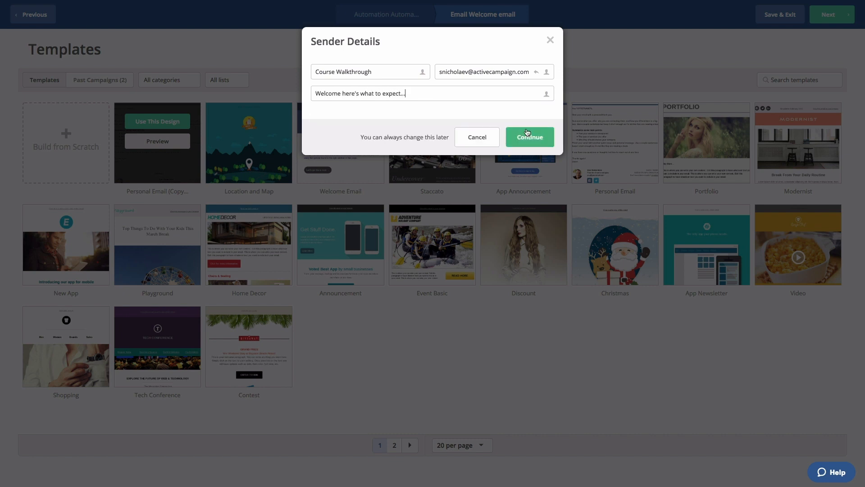
pyautogui.click(529, 136)
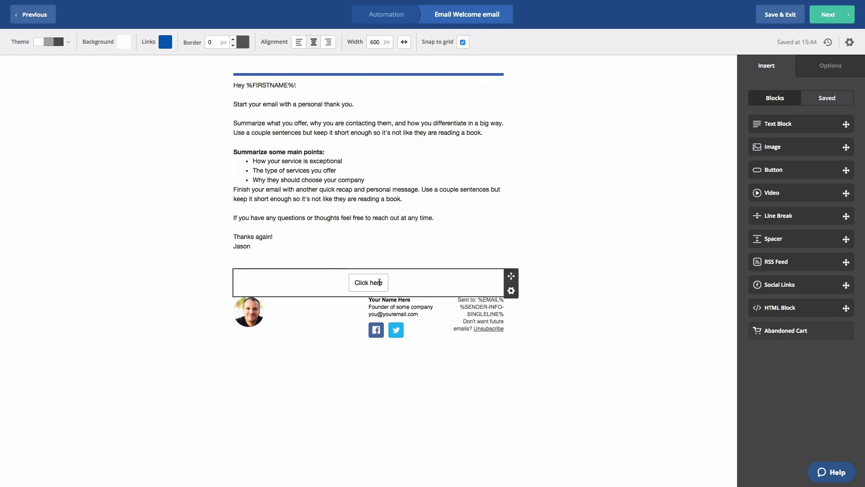
pyautogui.click(369, 283)
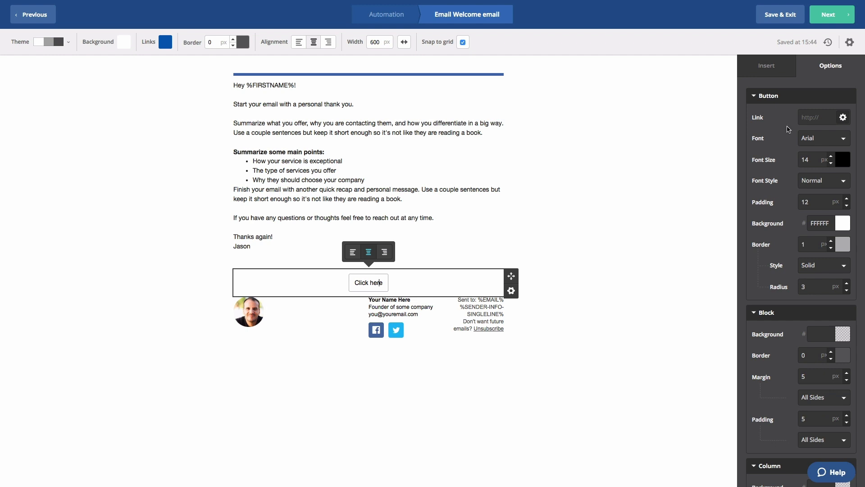
pyautogui.write('www')
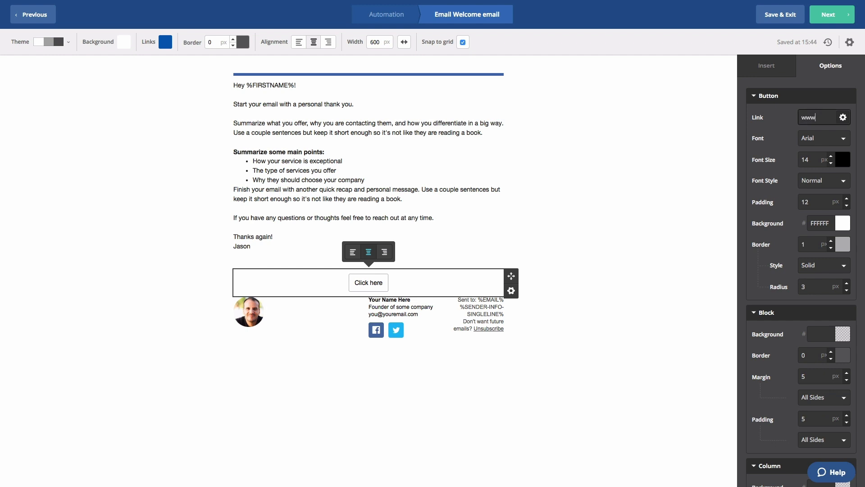
pyautogui.write('activecam')
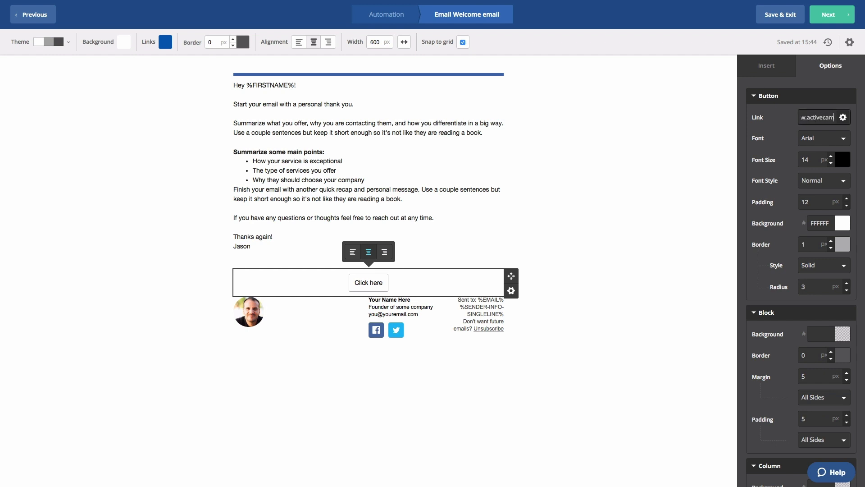
pyautogui.write('npaign.com')
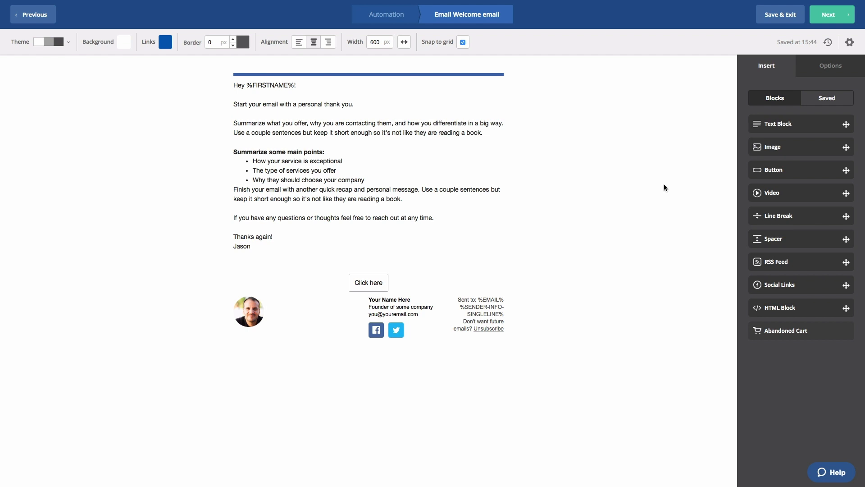
pyautogui.click(828, 14)
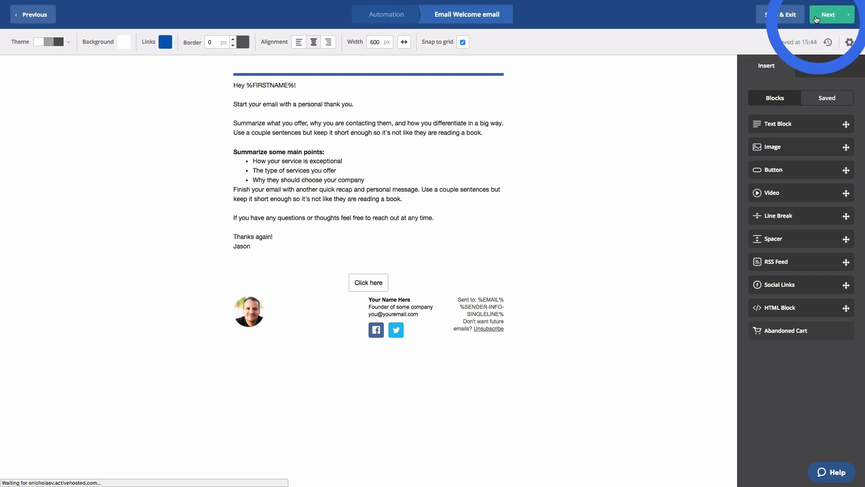
pyautogui.click(830, 15)
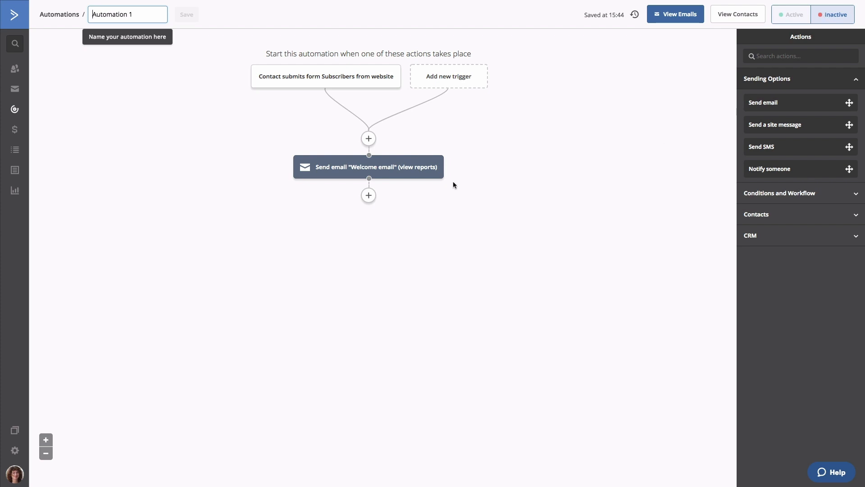
# - Add a Wait step after the welcome email set to 'Until specific conditions are met'
pyautogui.click(368, 194)
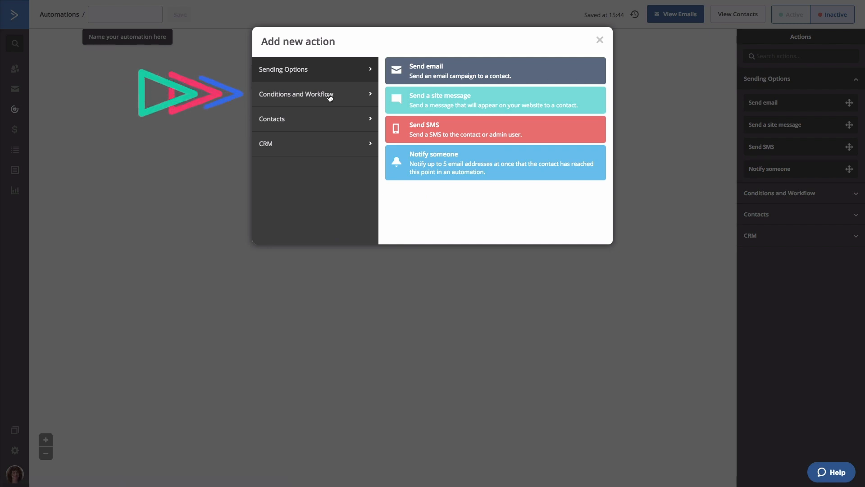
pyautogui.click(296, 93)
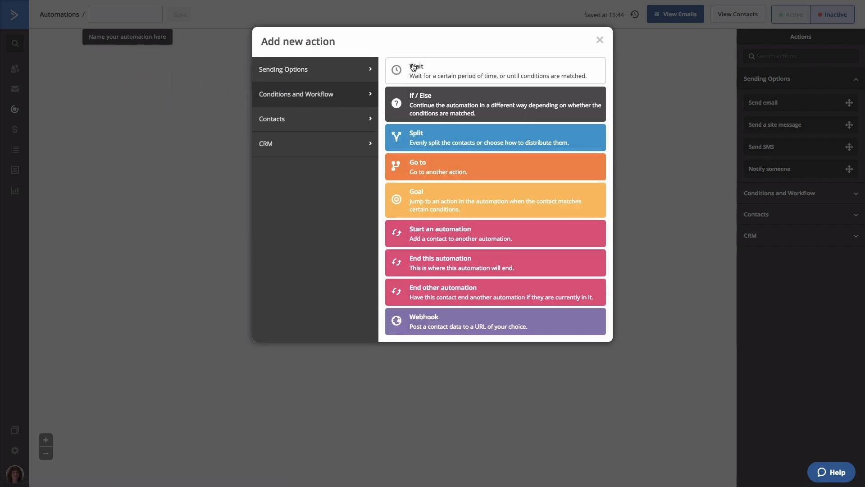
pyautogui.click(494, 70)
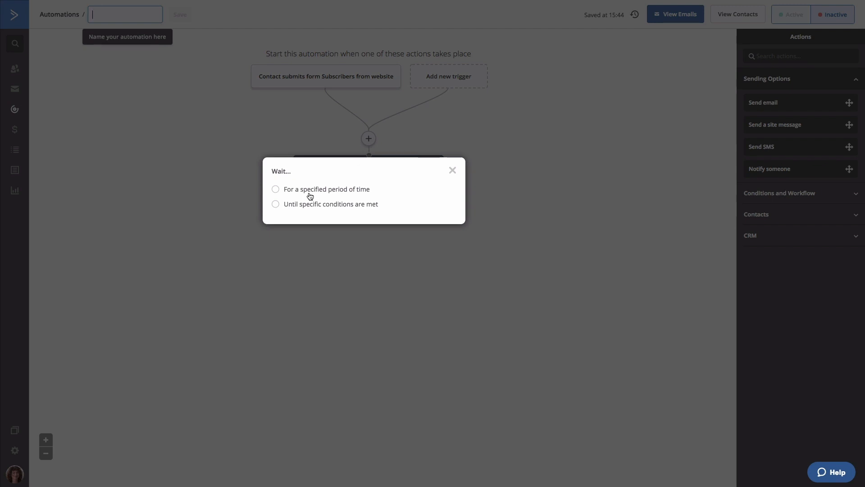
pyautogui.moveTo(307, 211)
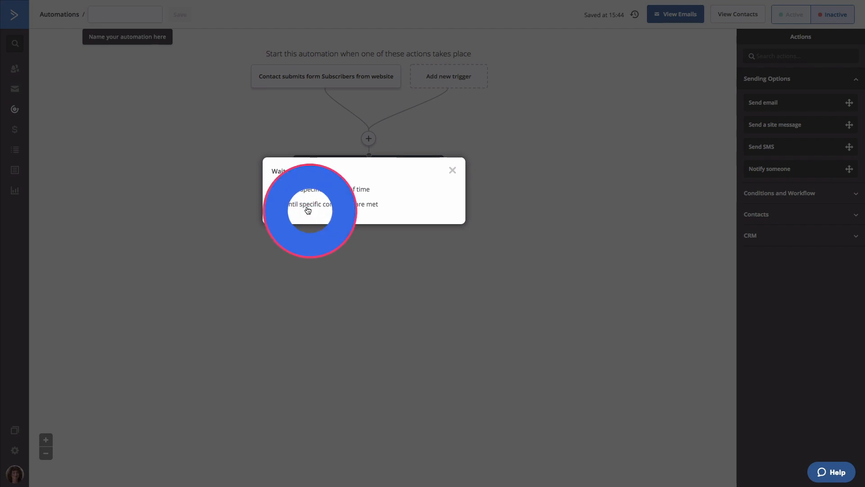
pyautogui.click(308, 204)
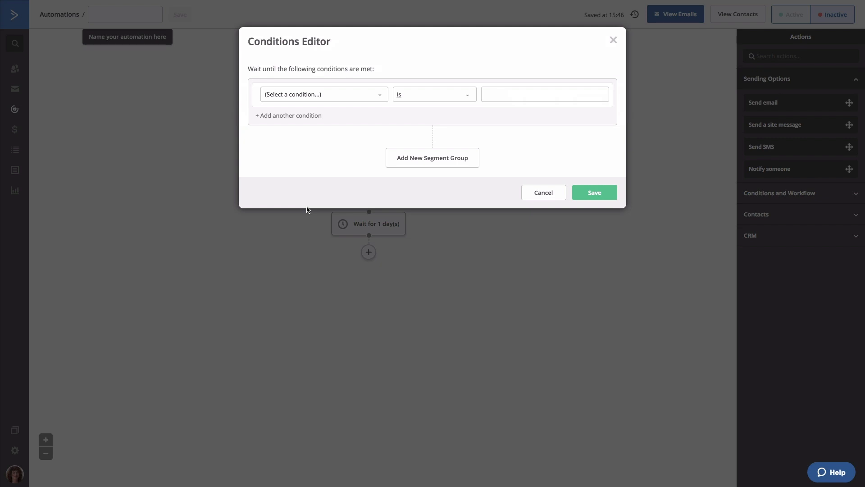
pyautogui.moveTo(307, 186)
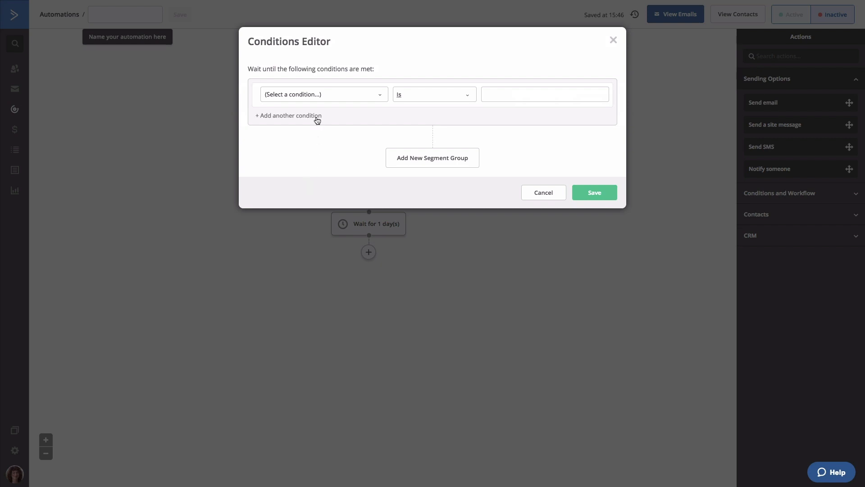
# - Set the wait condition to 'Has clicked on a link' for Welcome email's activecampaign.com link
pyautogui.click(322, 94)
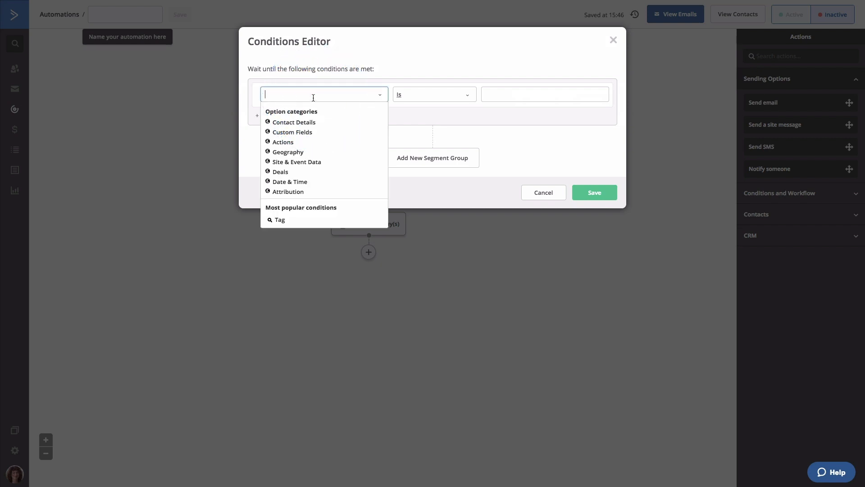
pyautogui.moveTo(282, 142)
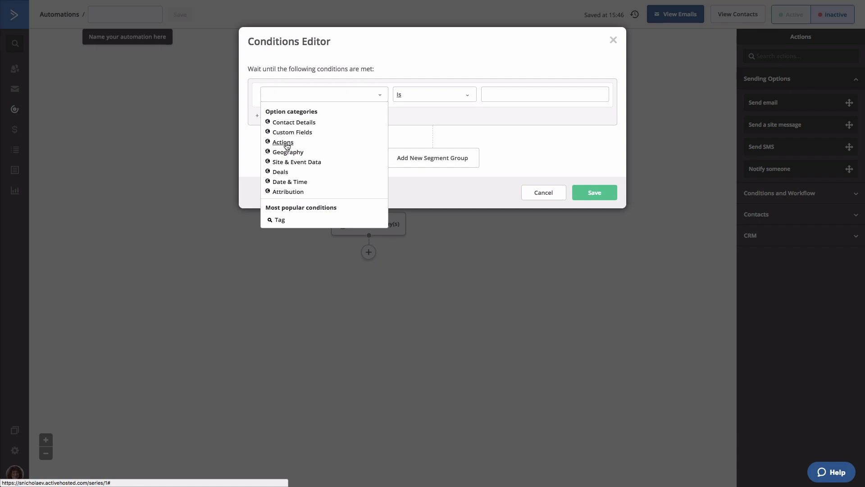
pyautogui.click(282, 142)
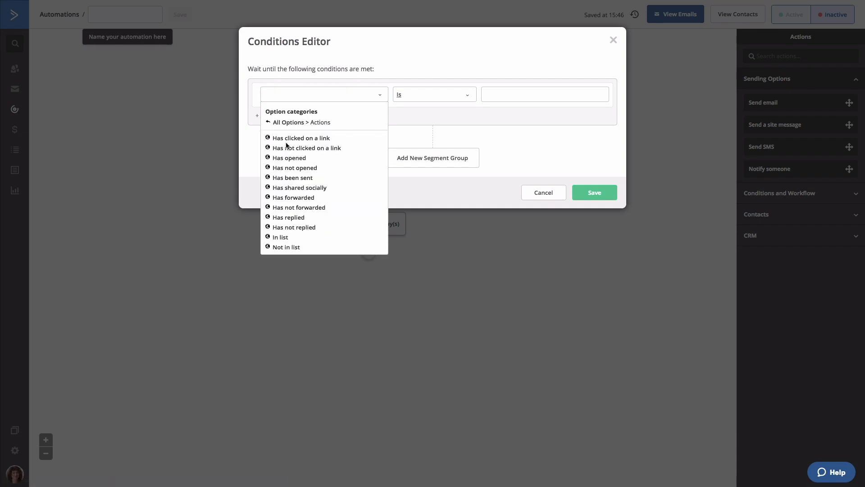
pyautogui.click(301, 138)
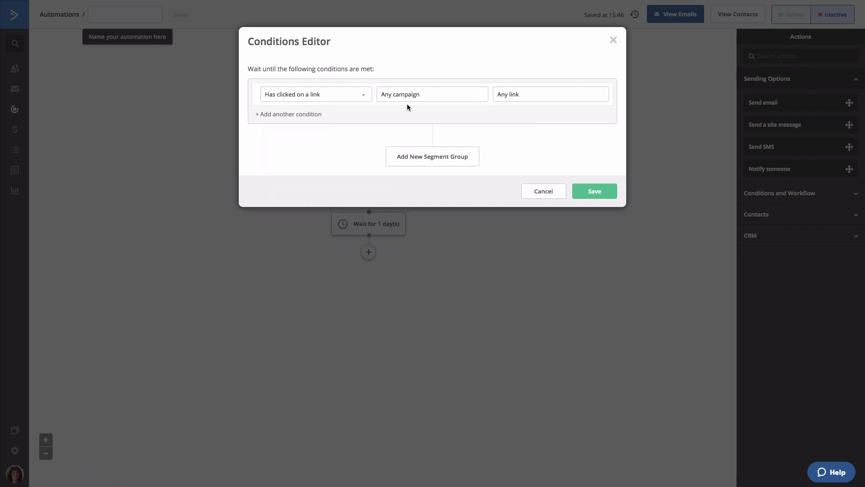
pyautogui.click(432, 93)
pyautogui.write('Welcome email')
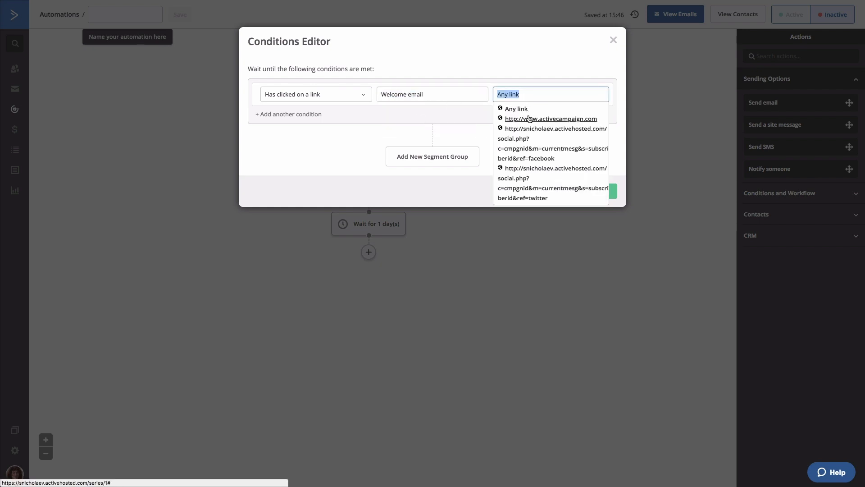
pyautogui.click(550, 119)
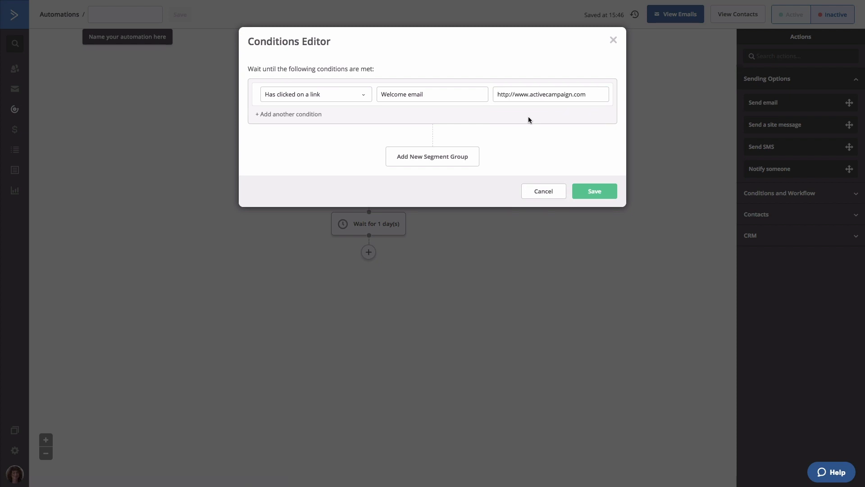
pyautogui.click(594, 191)
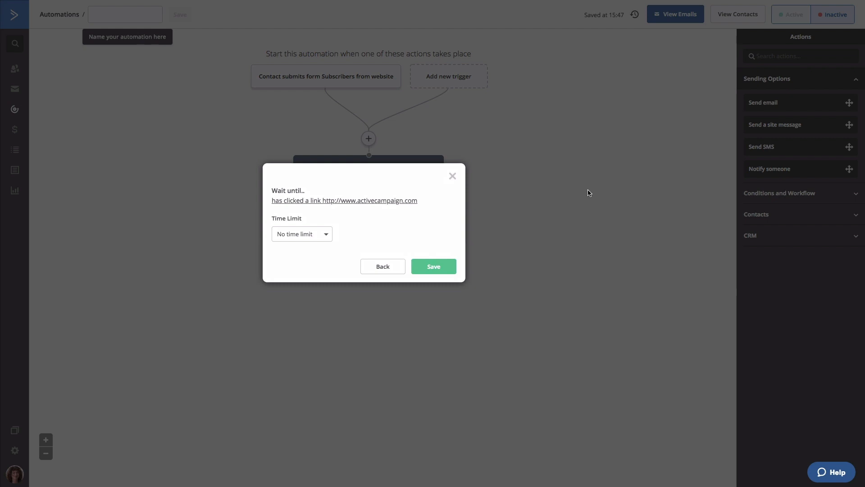
pyautogui.moveTo(378, 223)
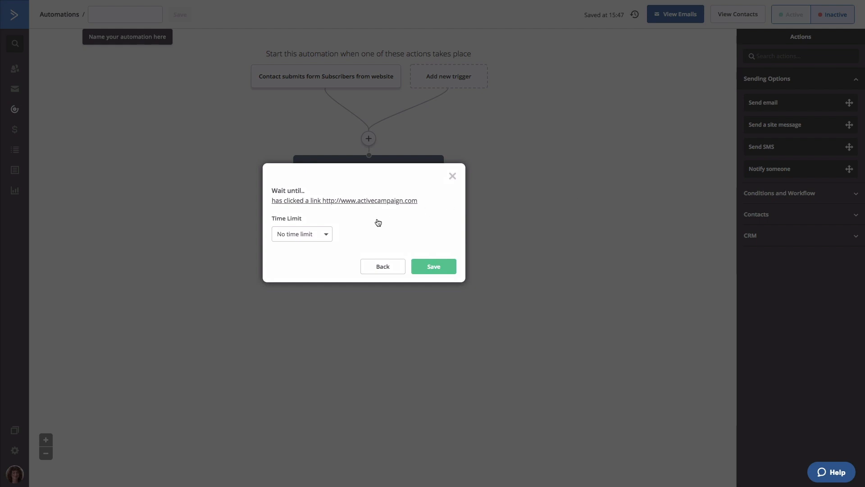
# - Change the wait's time limit to 'Up to' 7 days and save
pyautogui.click(300, 234)
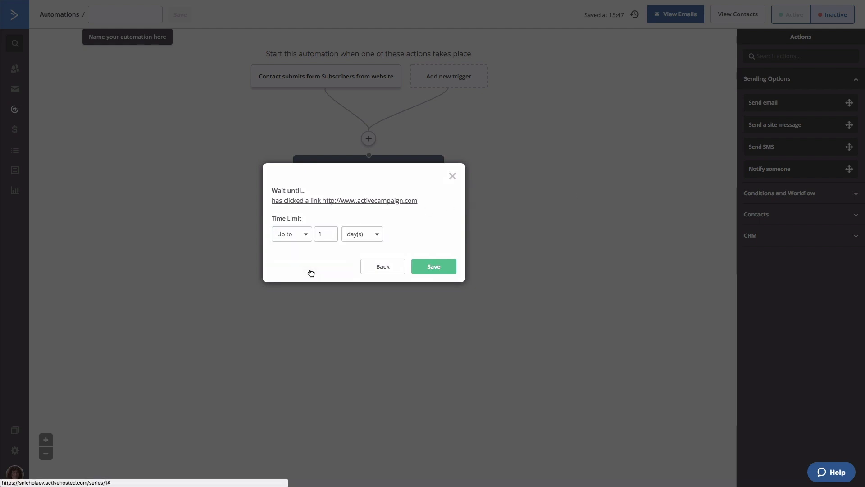
pyautogui.click(326, 234)
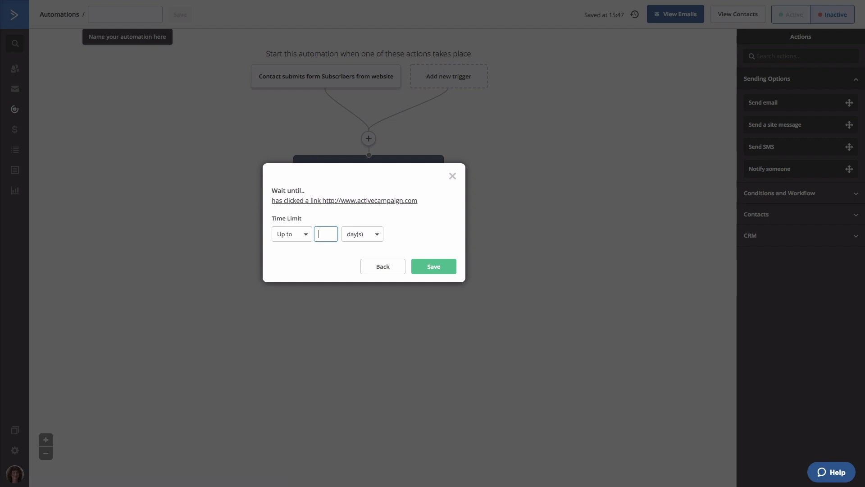
pyautogui.write('7')
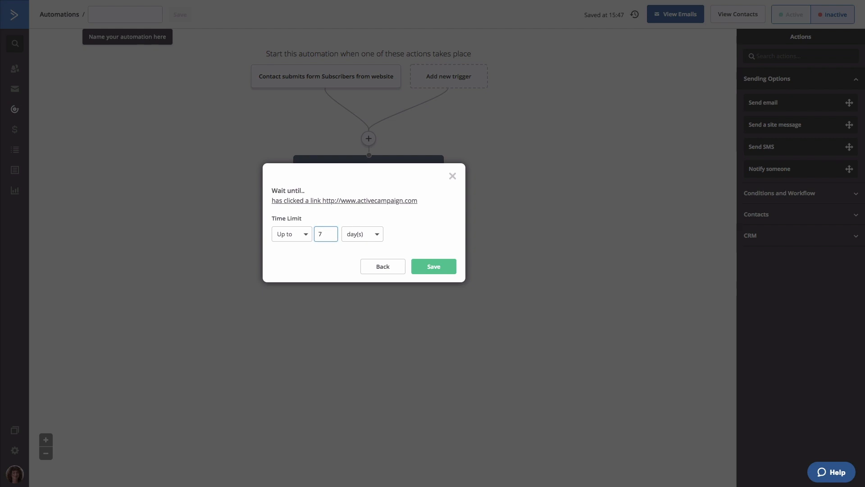
pyautogui.click(325, 233)
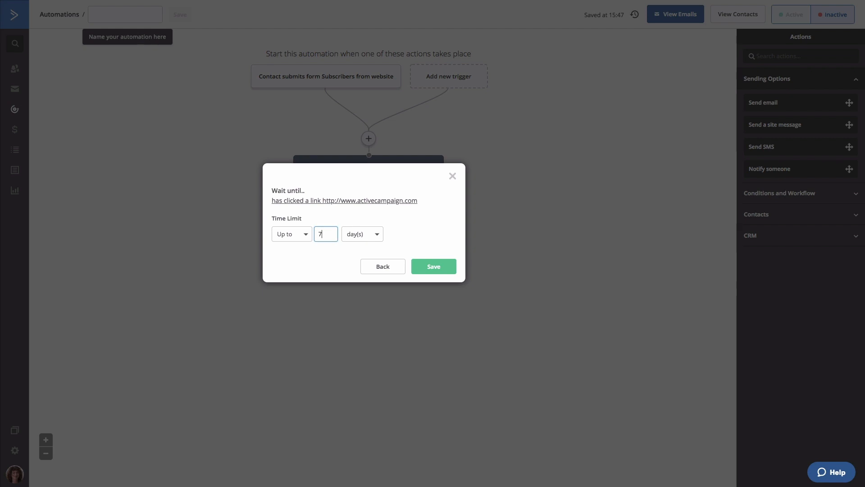
pyautogui.click(433, 266)
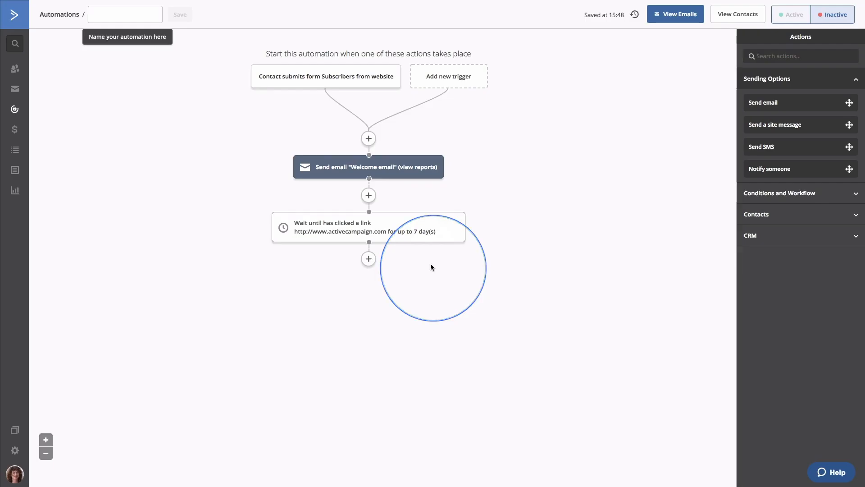
pyautogui.moveTo(431, 268)
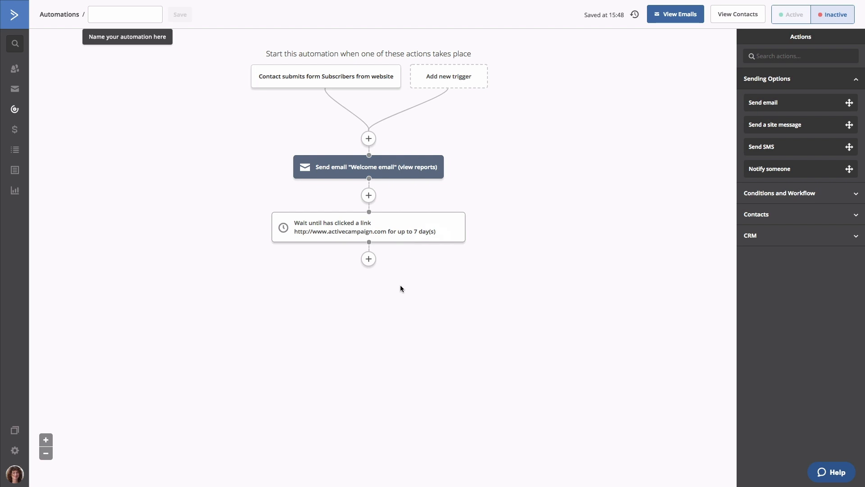
# - Add an If/Else after the wait checking whether Welcome email's activecampaign.com link was clicked
pyautogui.click(369, 258)
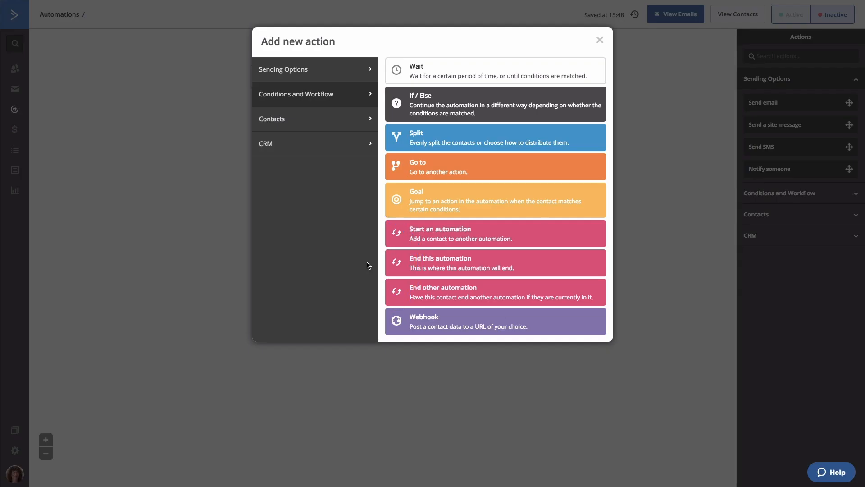
pyautogui.click(494, 137)
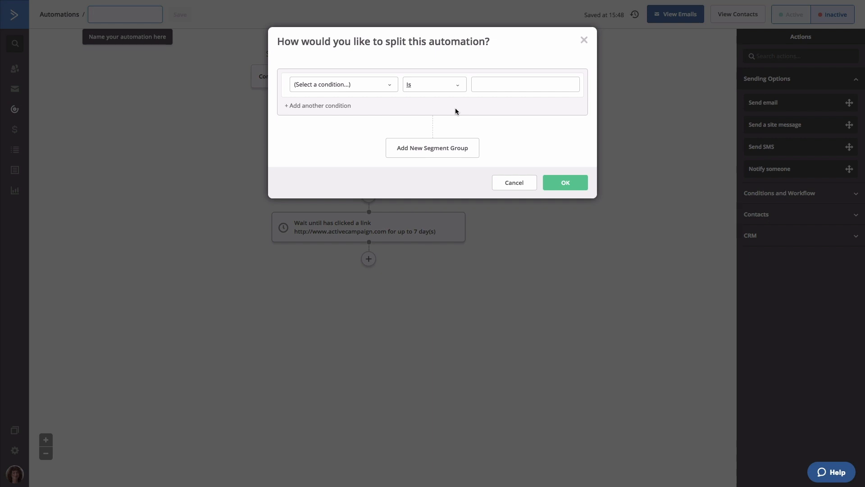
pyautogui.moveTo(452, 109)
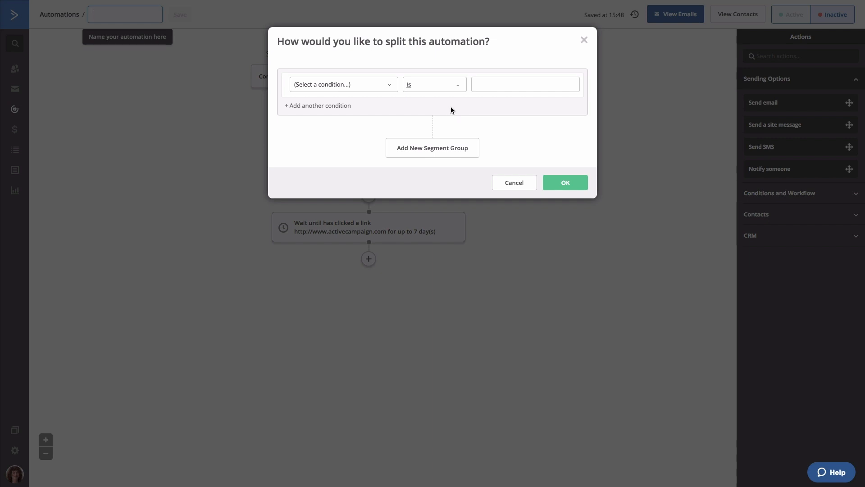
pyautogui.click(342, 83)
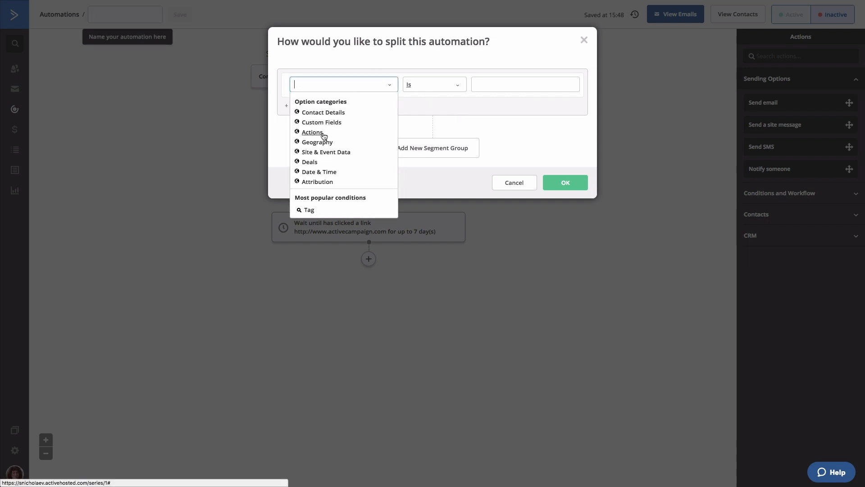
pyautogui.click(311, 132)
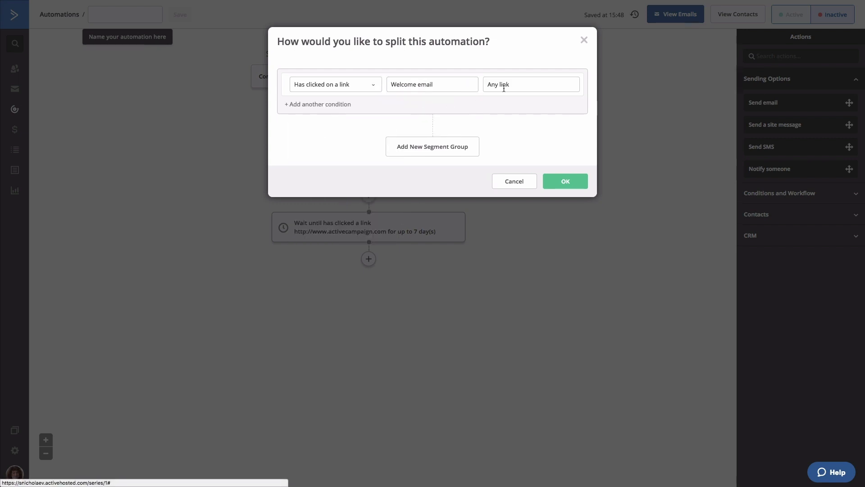
pyautogui.click(530, 83)
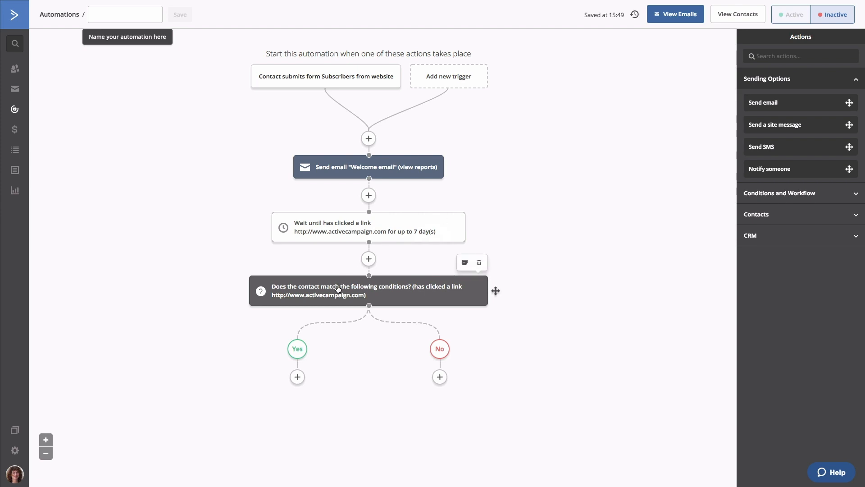
pyautogui.moveTo(304, 357)
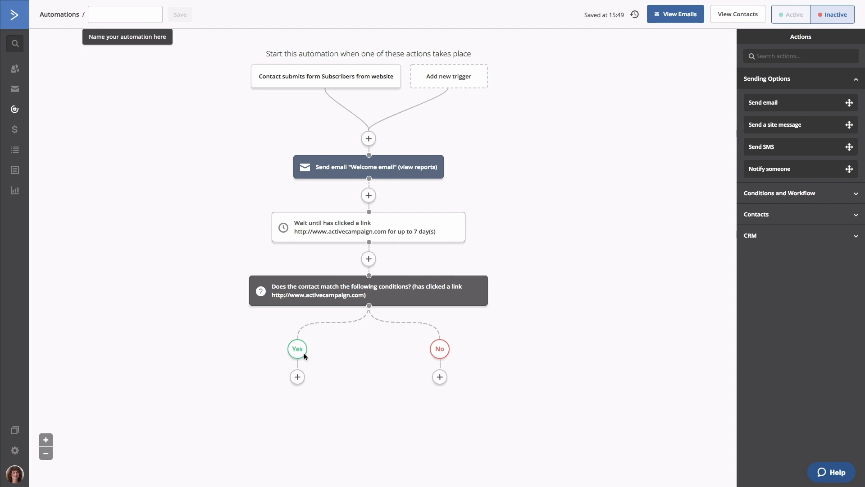
pyautogui.moveTo(438, 349)
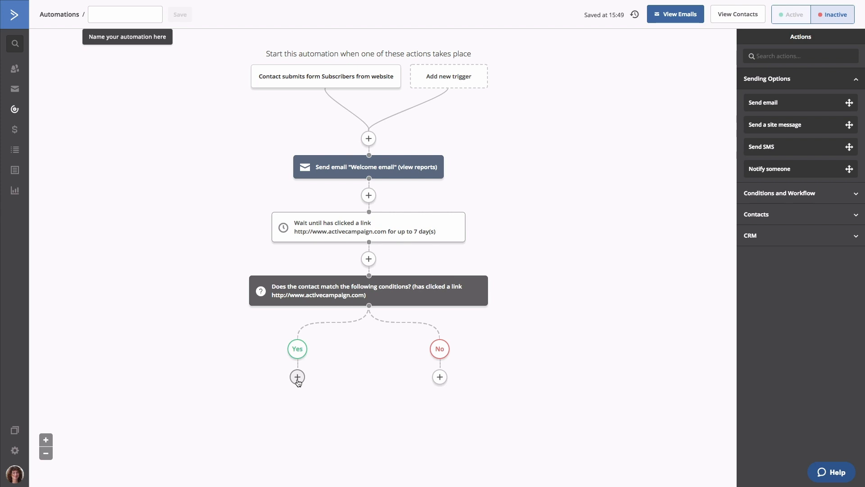
# - Add a tag action on the Yes branch applying 'Clicked CTA link in welcome email'
pyautogui.click(297, 377)
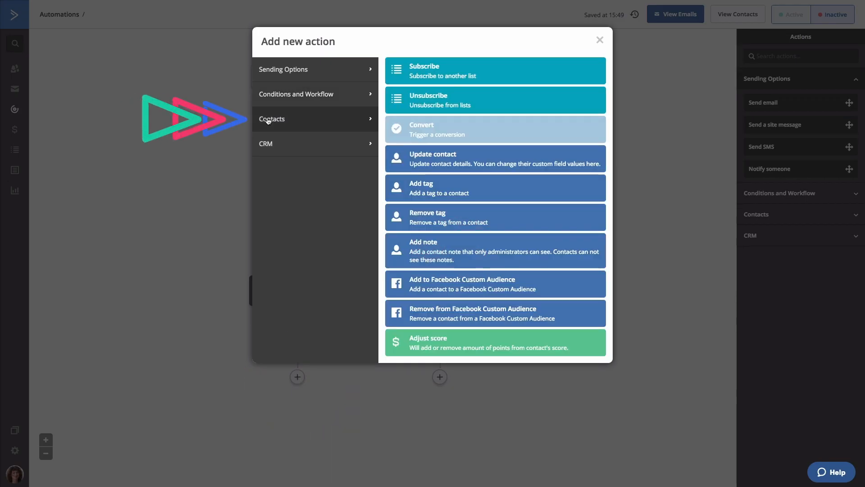
pyautogui.click(494, 187)
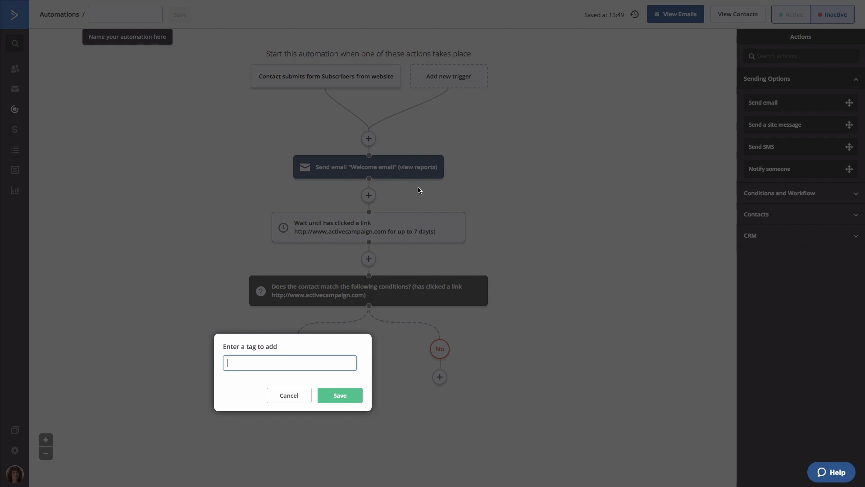
pyautogui.write('Clicked CTA link in welc')
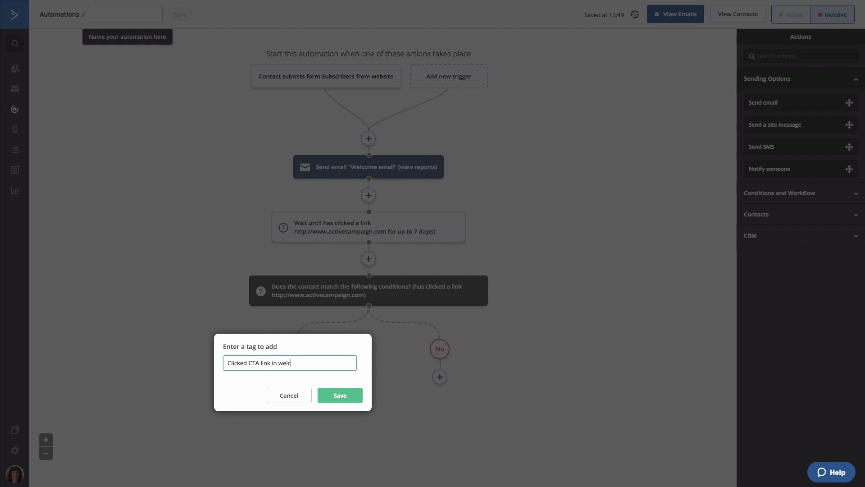
pyautogui.click(339, 395)
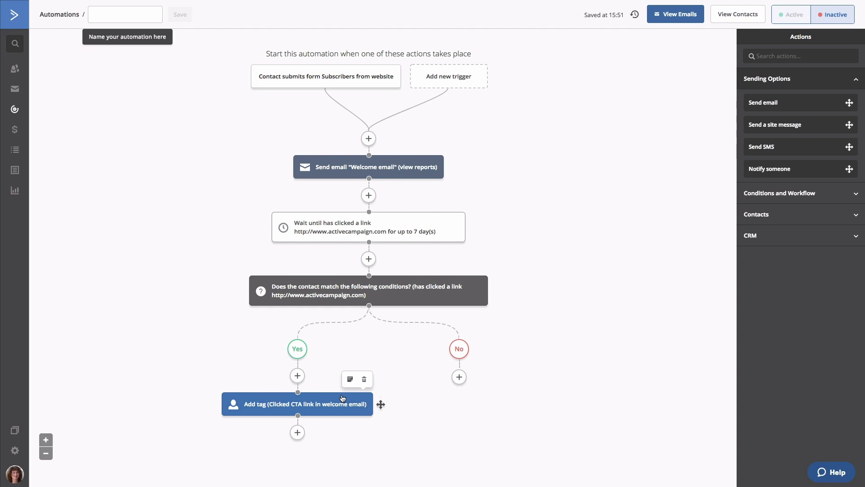
pyautogui.moveTo(467, 463)
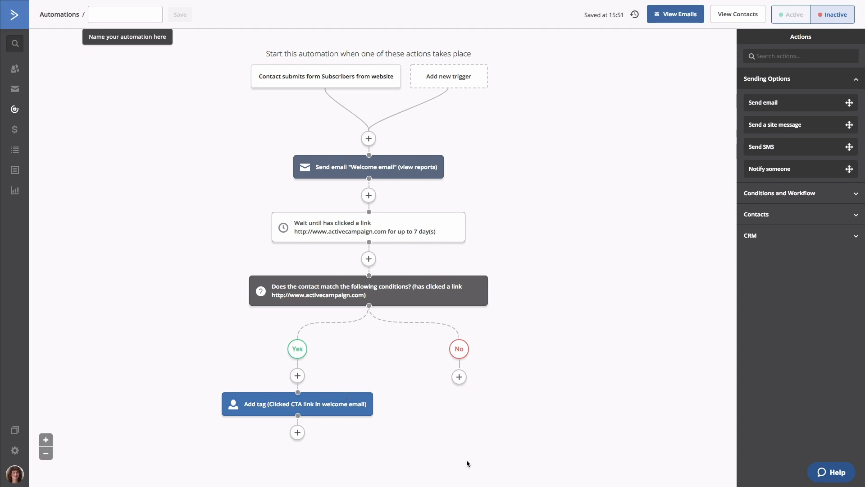
# - Add an If/Else under No checking whether the contact has opened the Welcome email
pyautogui.click(459, 377)
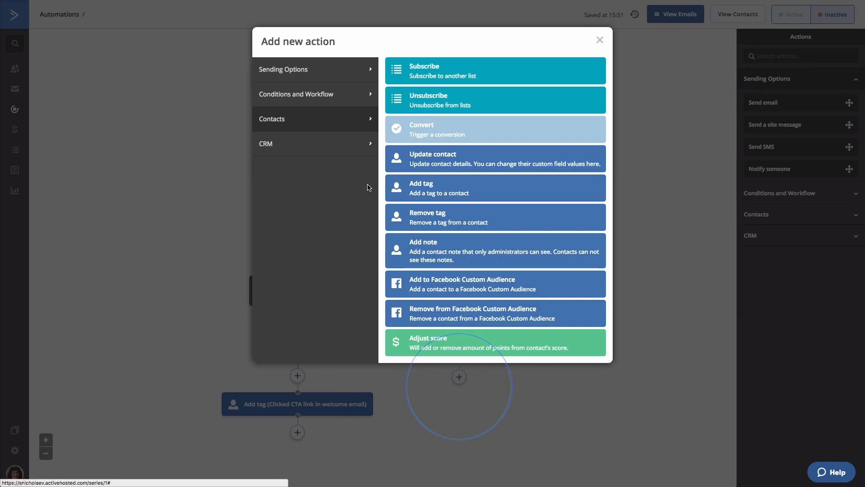
pyautogui.click(297, 94)
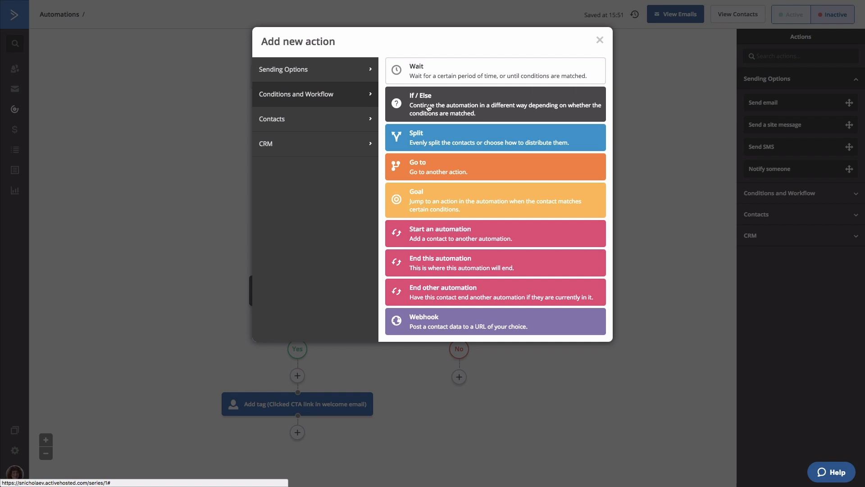
pyautogui.click(494, 137)
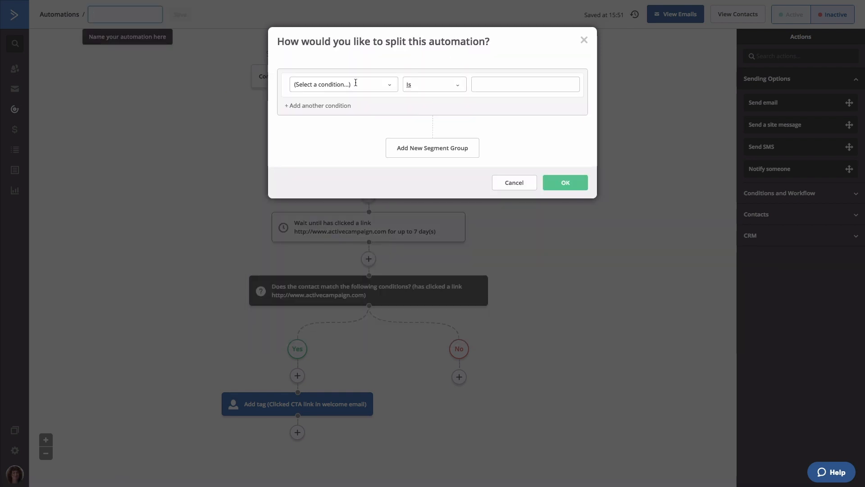
pyautogui.click(342, 84)
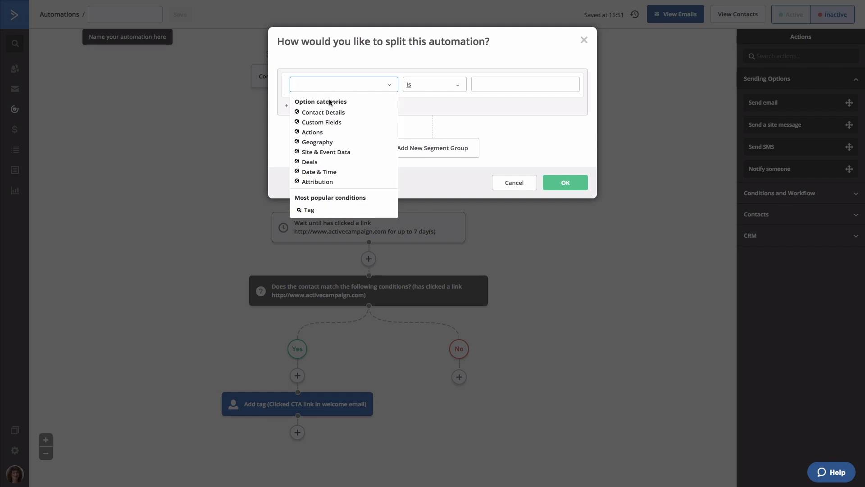
pyautogui.click(312, 132)
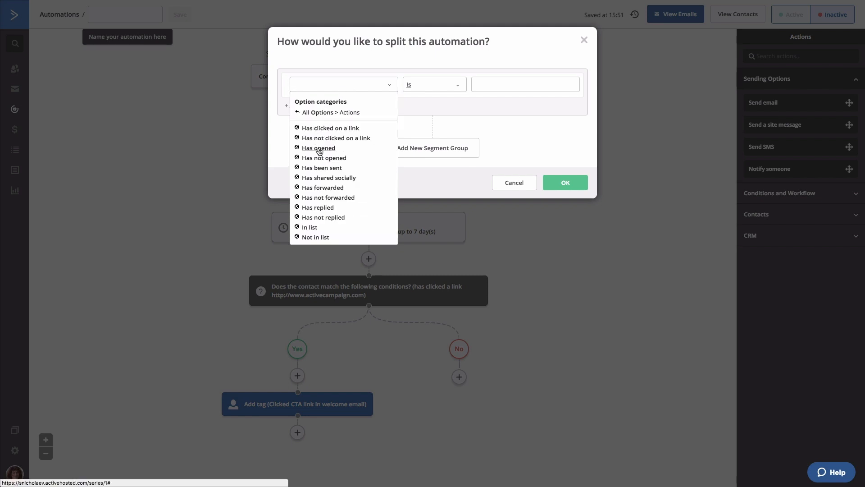
pyautogui.click(319, 148)
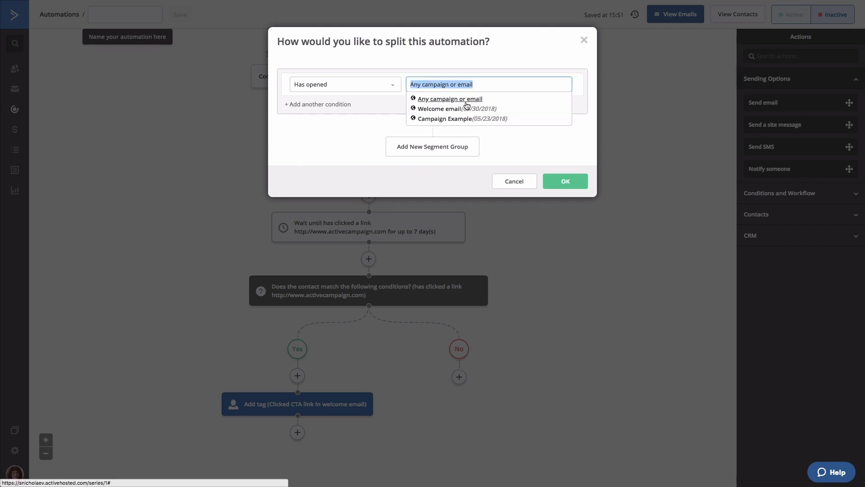
pyautogui.click(441, 109)
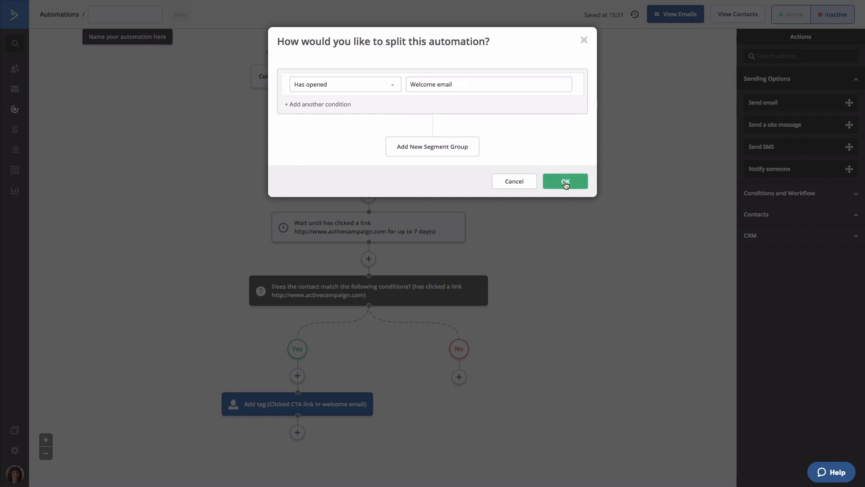
pyautogui.click(565, 181)
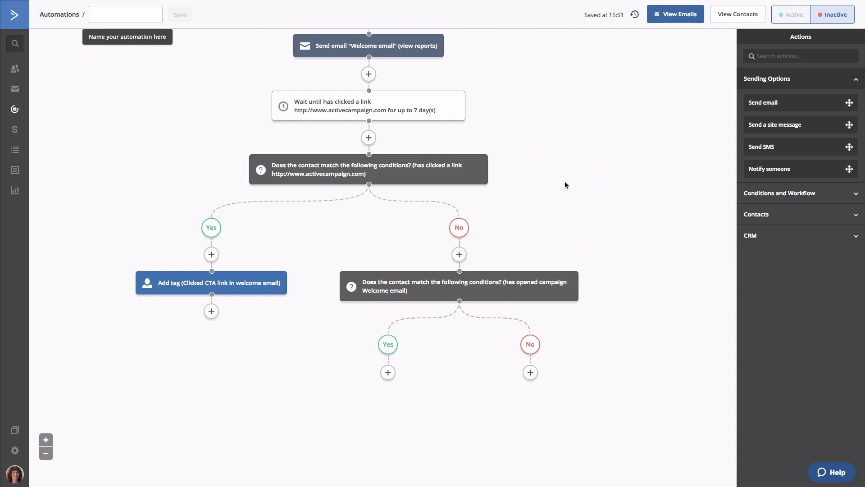
pyautogui.moveTo(387, 372)
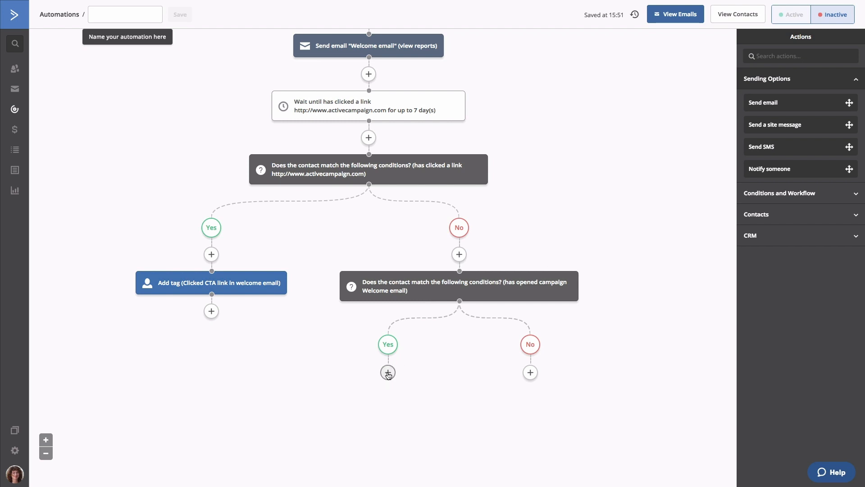
# - Tag openers 'Opened welcome email' and non-openers 'Did not engage with welcome email'
pyautogui.click(388, 372)
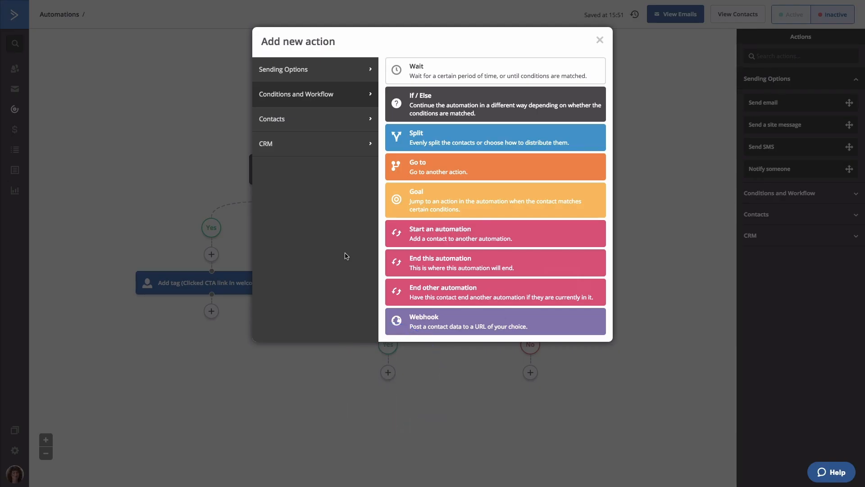
pyautogui.click(271, 119)
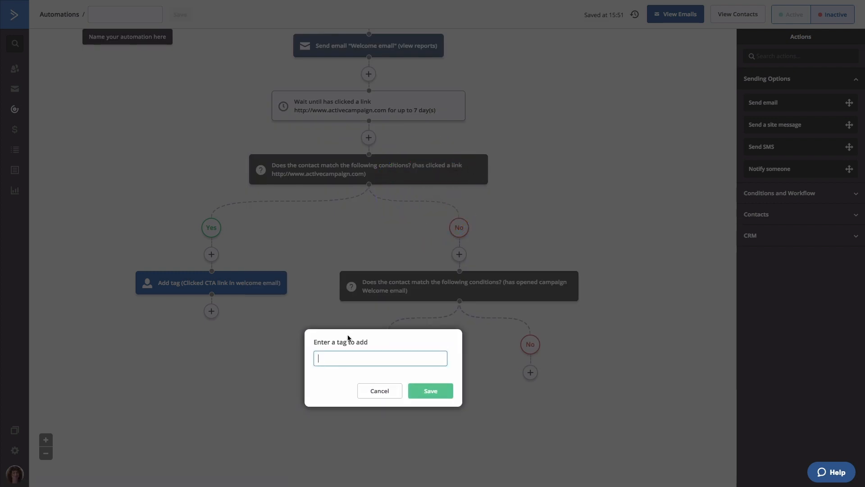
pyautogui.click(430, 391)
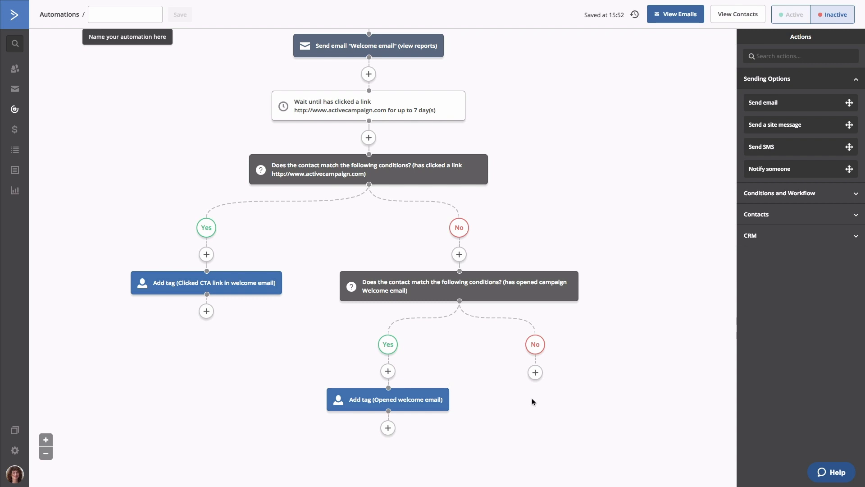
pyautogui.click(534, 372)
pyautogui.write('Did not')
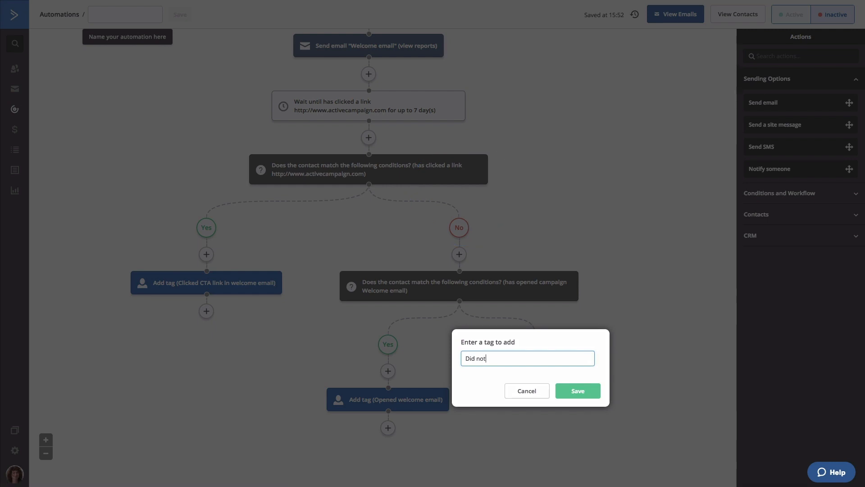
pyautogui.click(578, 390)
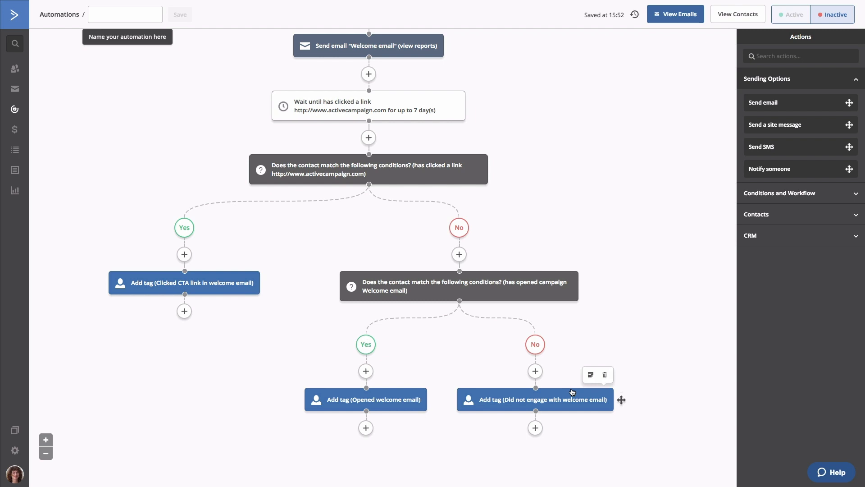
# - Rename the automation to 'Welcome series' and save the name
pyautogui.click(125, 14)
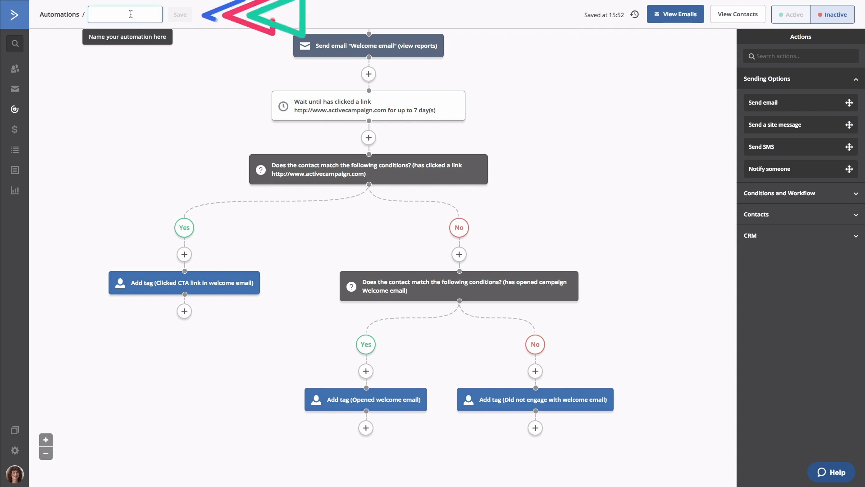
pyautogui.write('Welcome series')
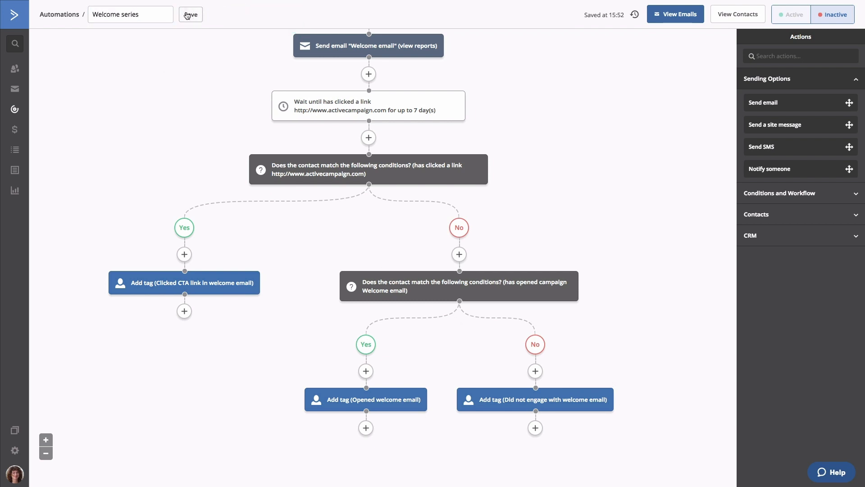
pyautogui.click(191, 14)
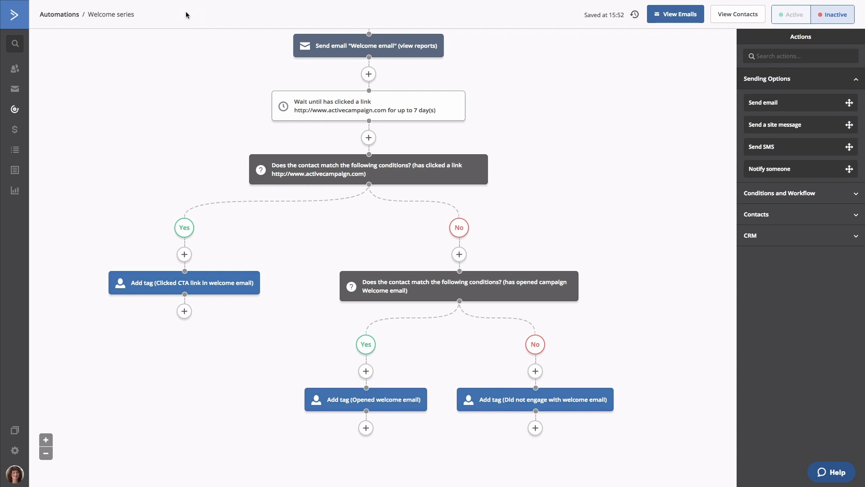
pyautogui.moveTo(670, 127)
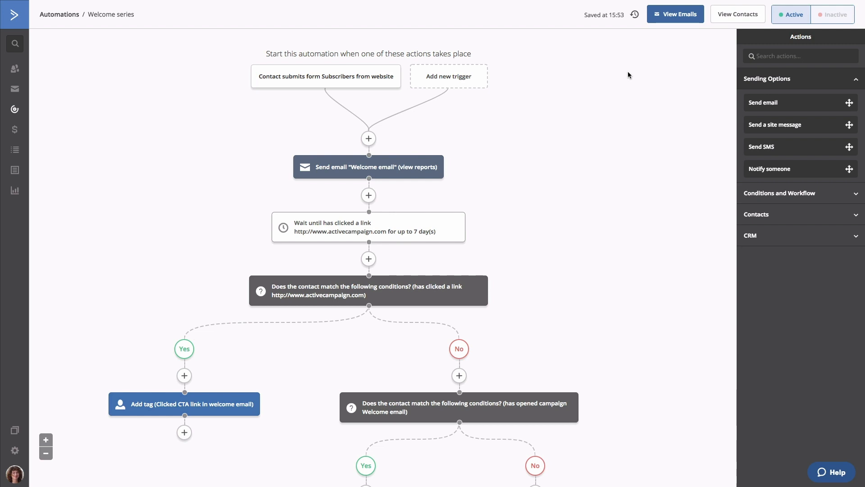
pyautogui.scroll(-3)
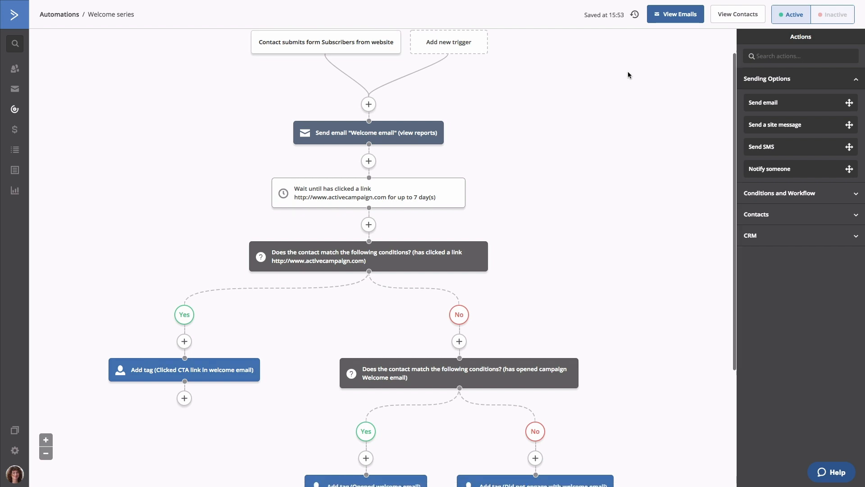
pyautogui.scroll(-3)
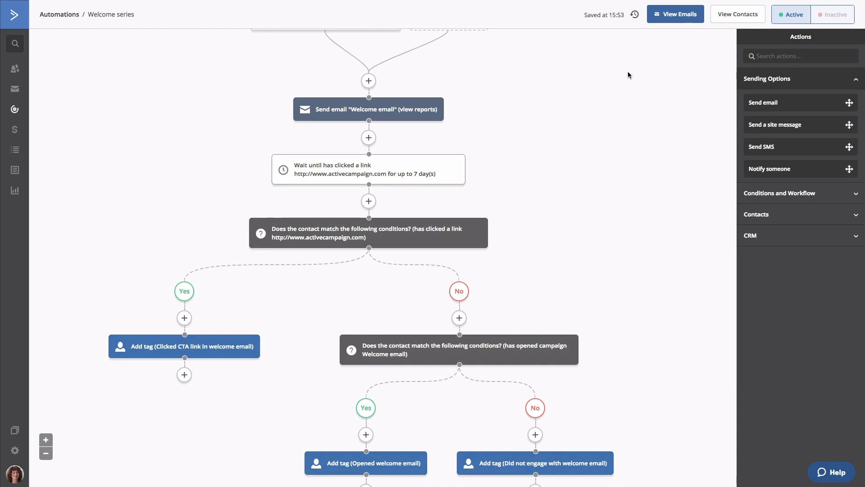
pyautogui.scroll(-3)
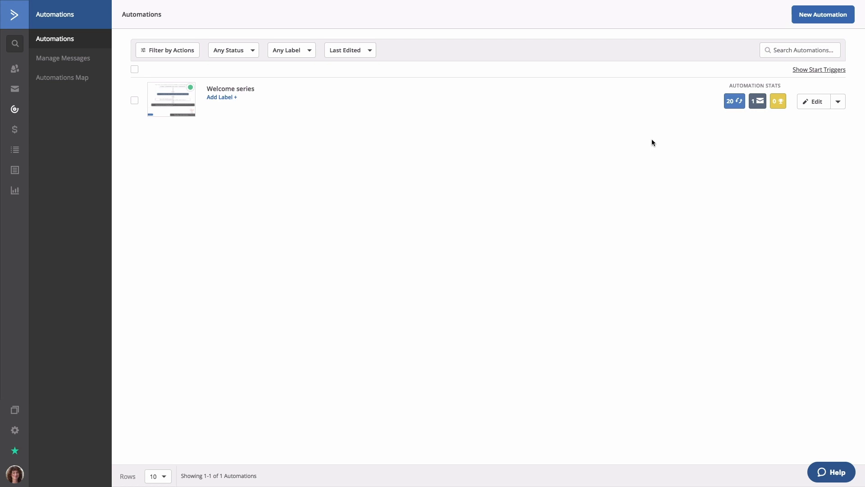
pyautogui.moveTo(677, 136)
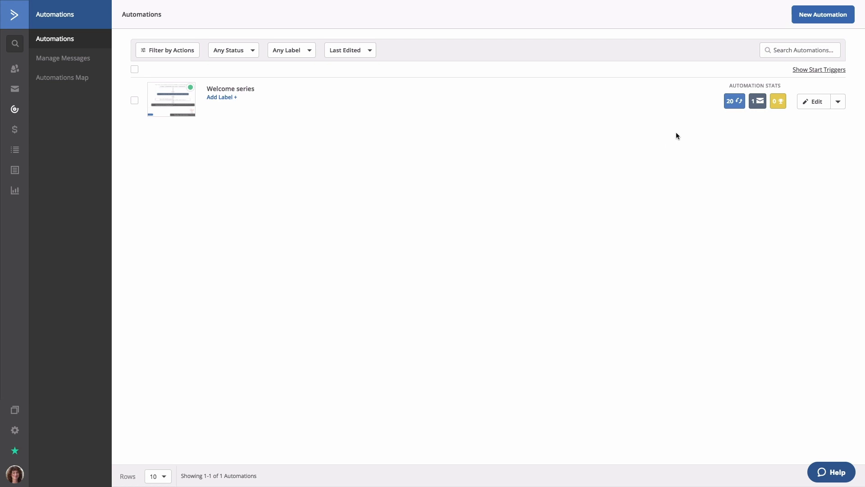
pyautogui.moveTo(734, 100)
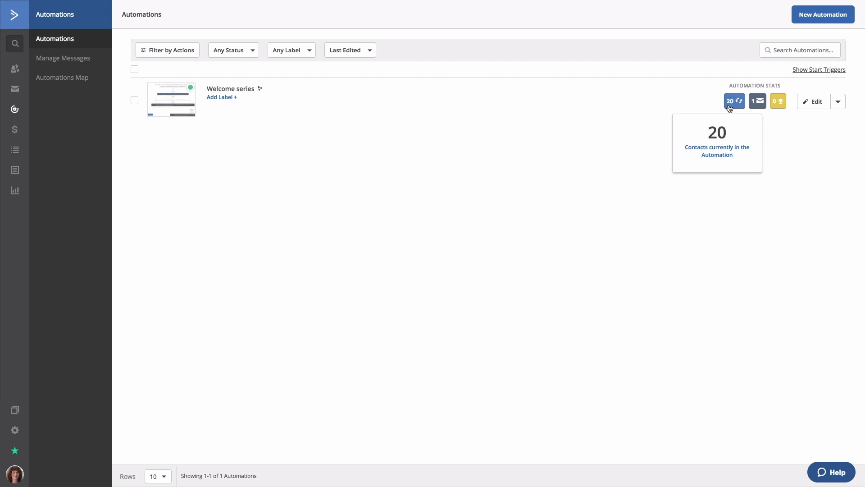
pyautogui.moveTo(757, 101)
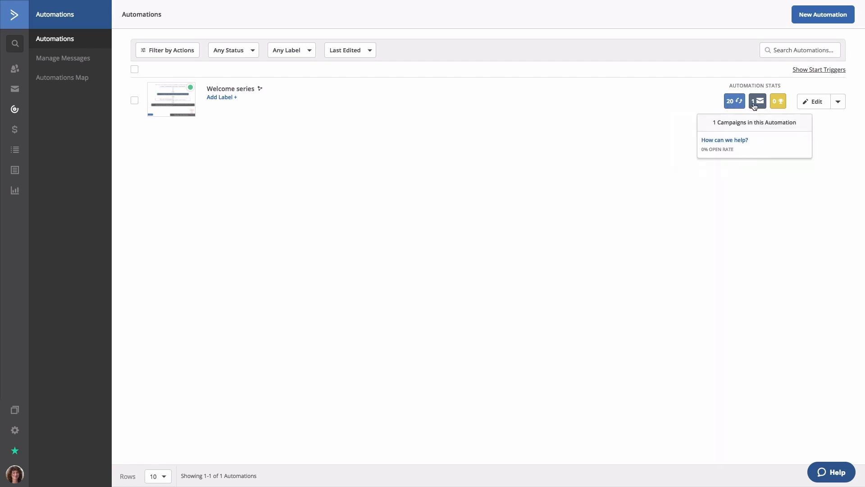